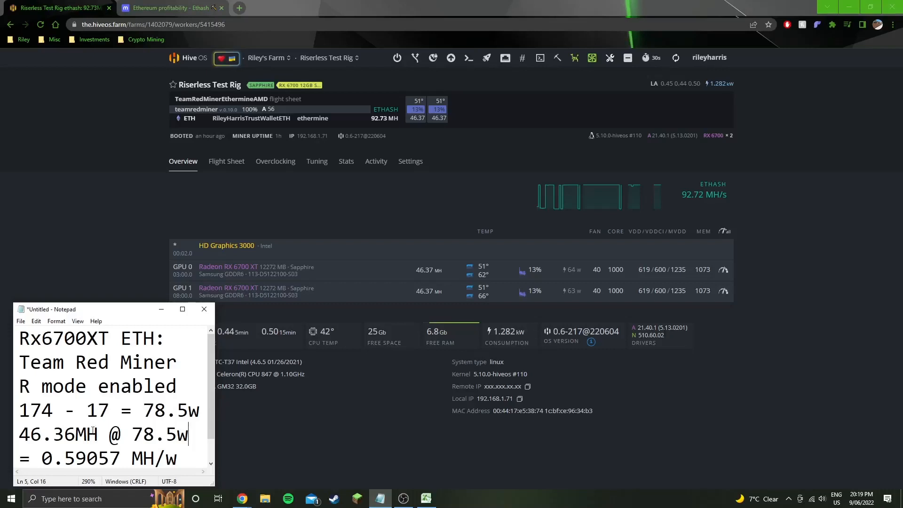
- Bring up the Riserless Test Rig's Flight Sheet with the ETH TeamRedMiner ethermine entry
double_click(35, 409)
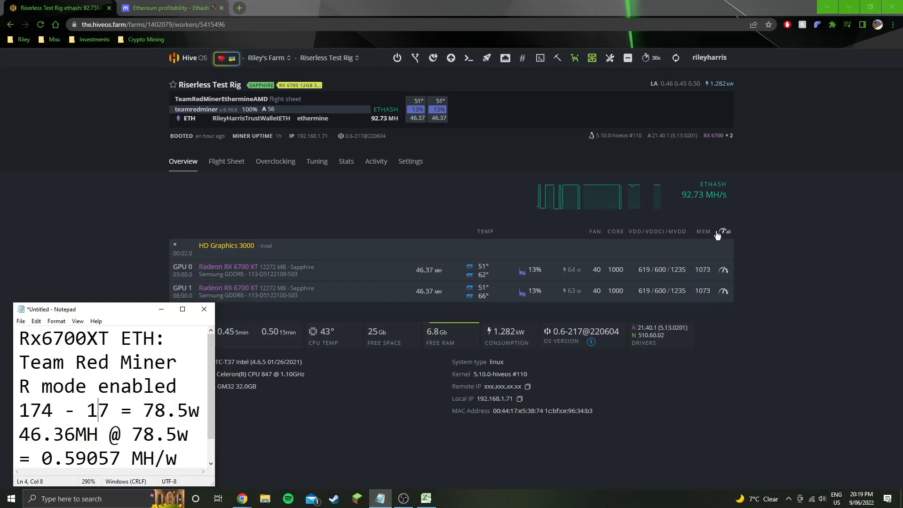
left_click(222, 161)
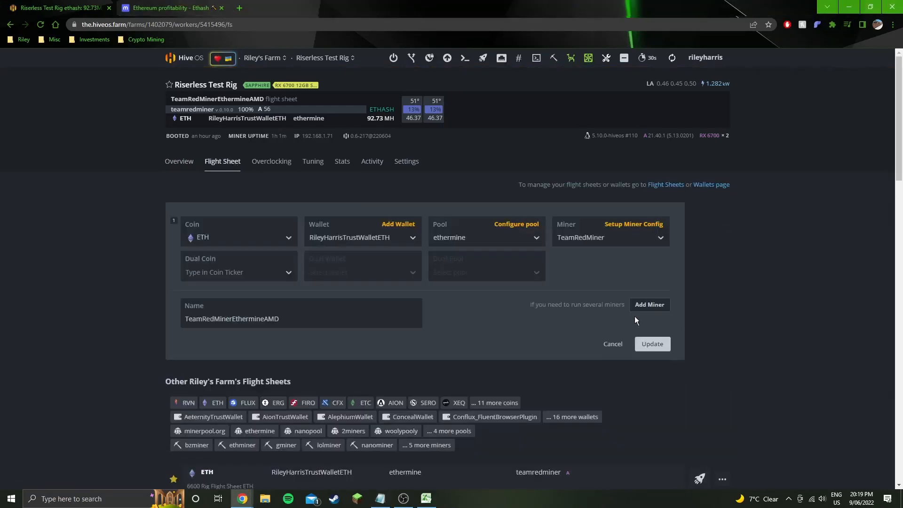
- Review TeamRedMiner's extra config (--kernel_vm_mode=RR), cancel unchanged and return to Overview at 92.72 MH/s
left_click(633, 224)
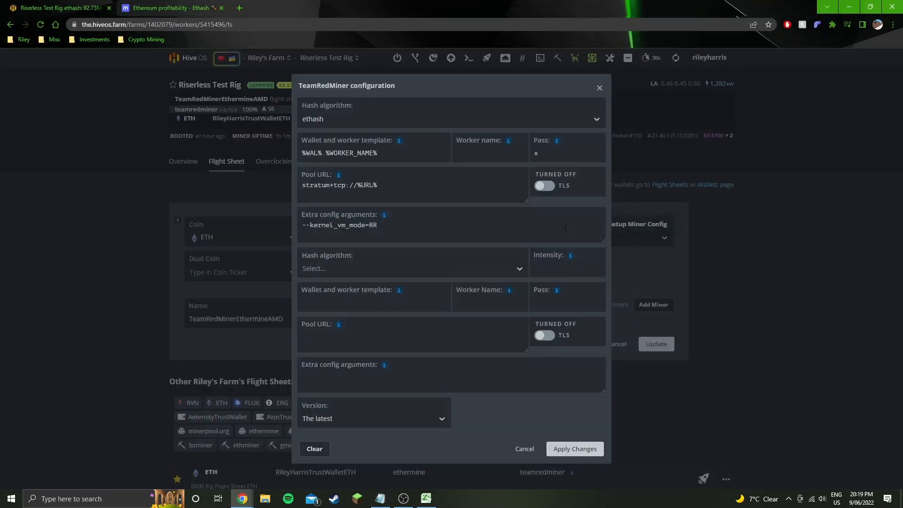
left_click(403, 225)
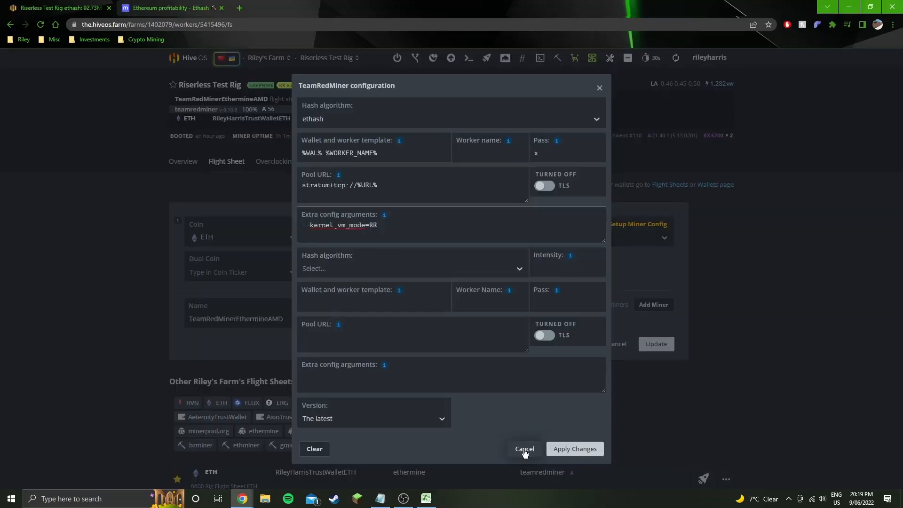
left_click(524, 449)
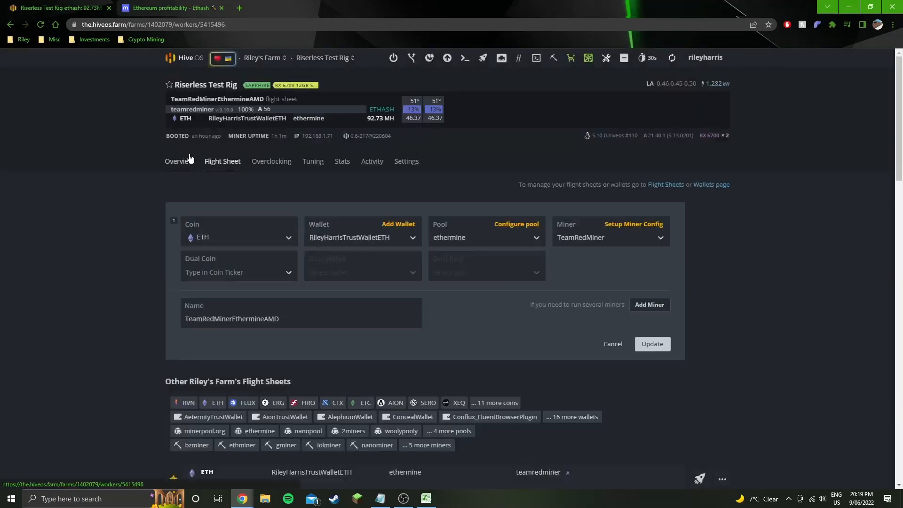
left_click(183, 161)
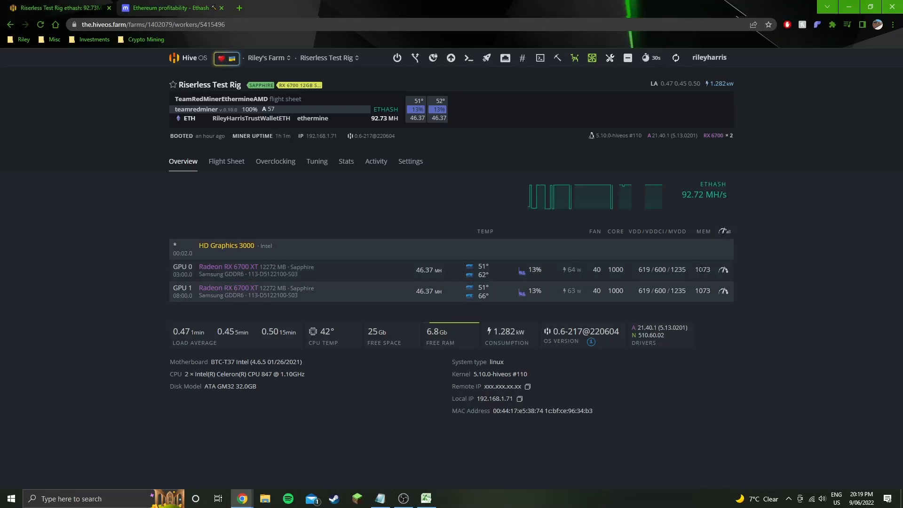
mouse_move(741, 292)
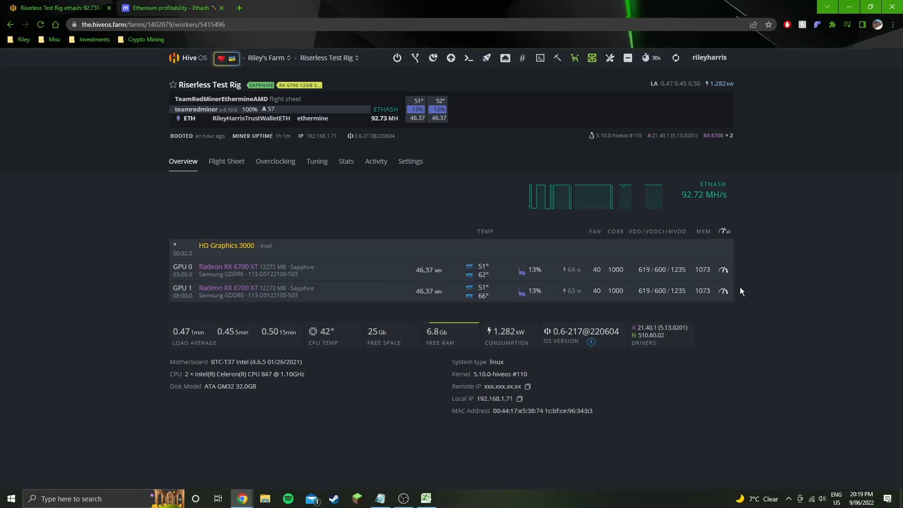
mouse_move(467, 269)
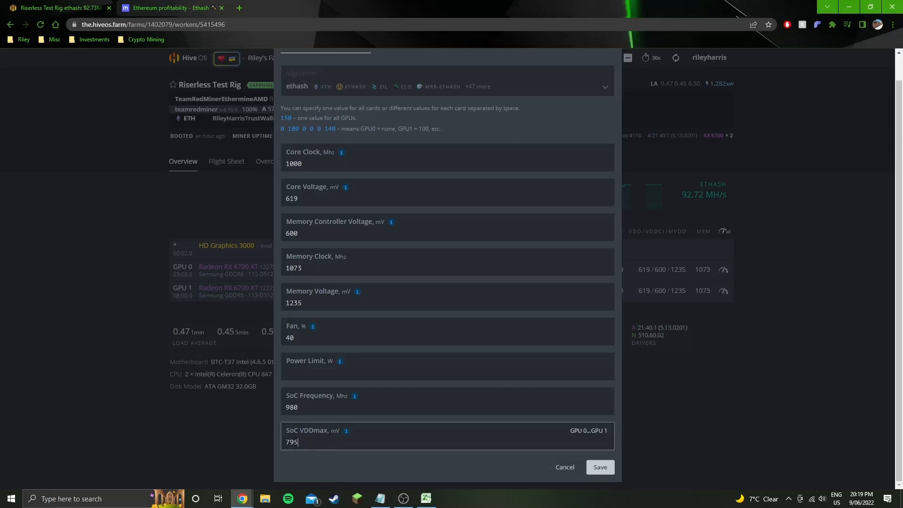
mouse_move(279, 406)
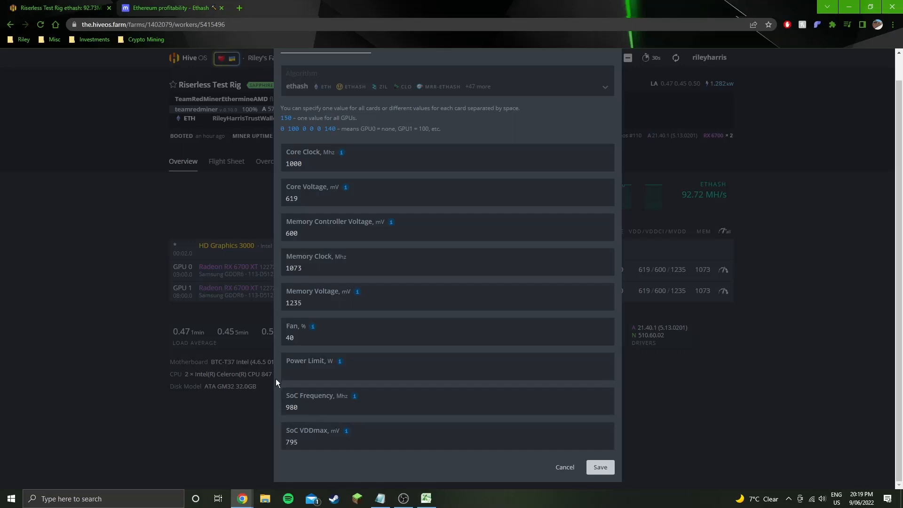
left_click(446, 232)
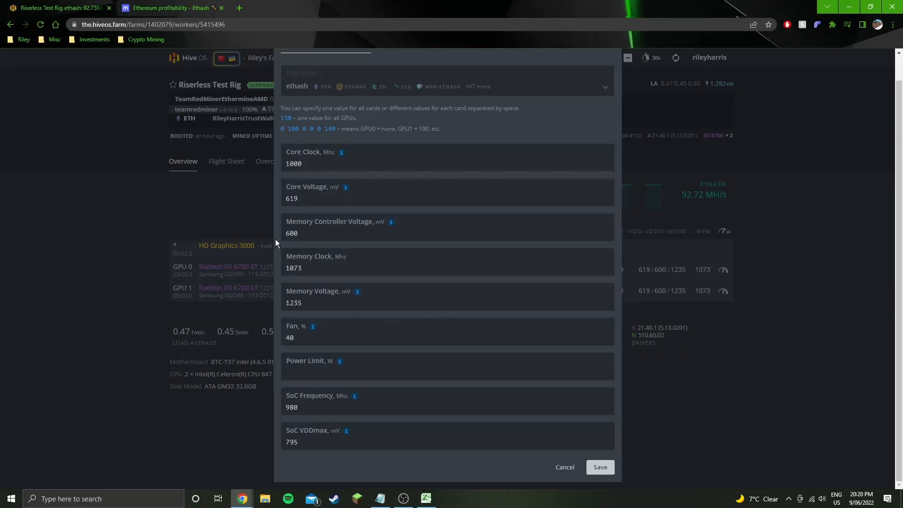
left_click(446, 442)
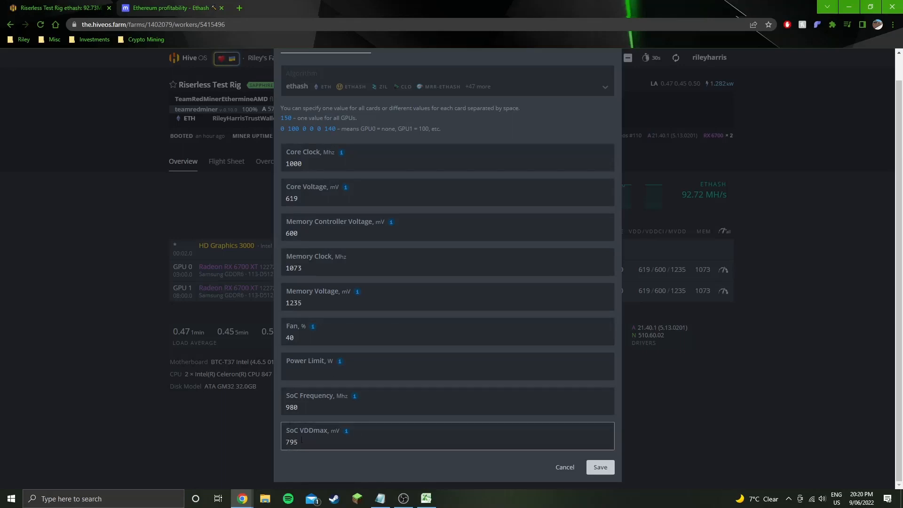
mouse_move(276, 414)
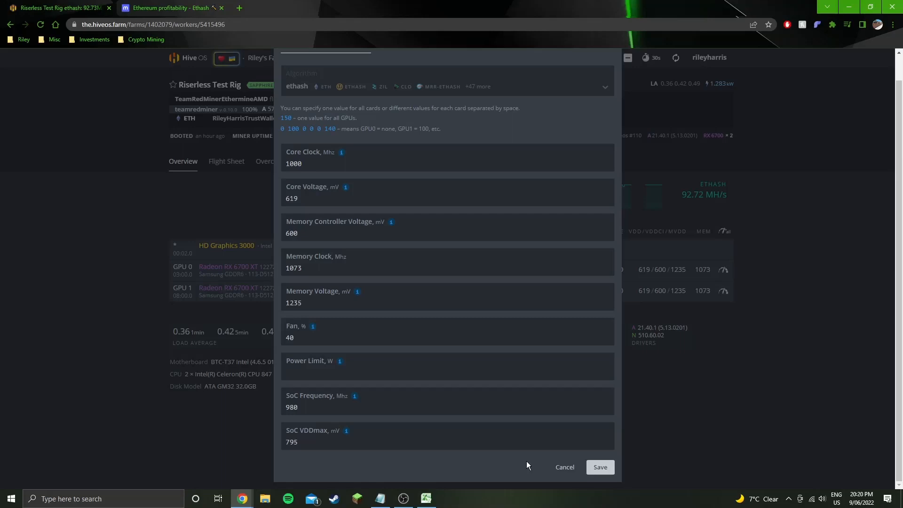
mouse_move(519, 456)
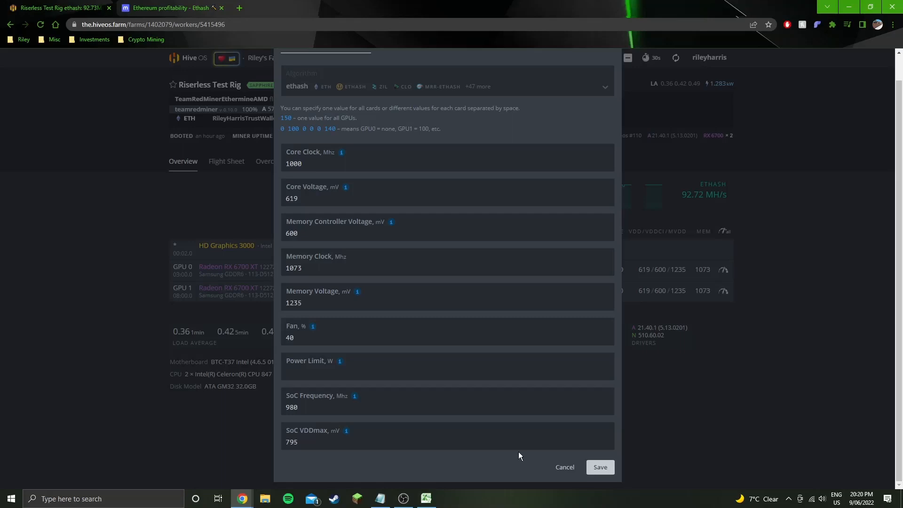
left_click(446, 163)
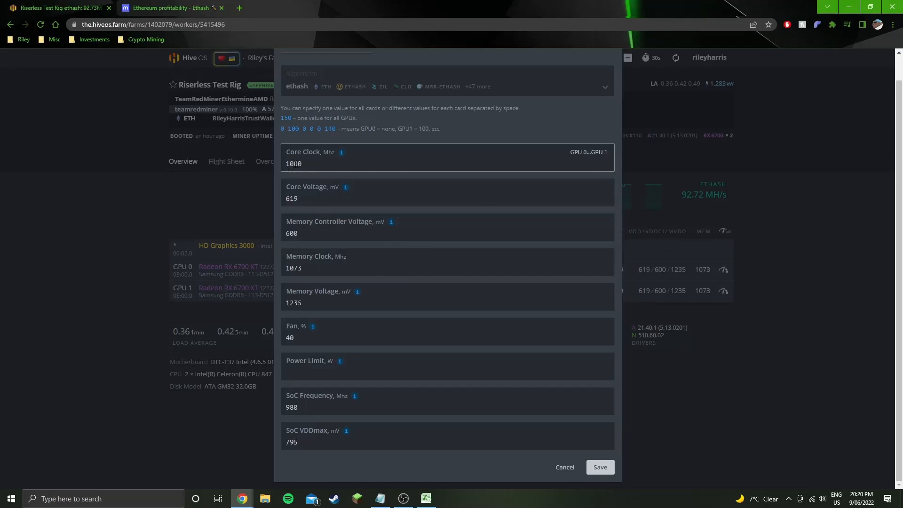
left_click(293, 164)
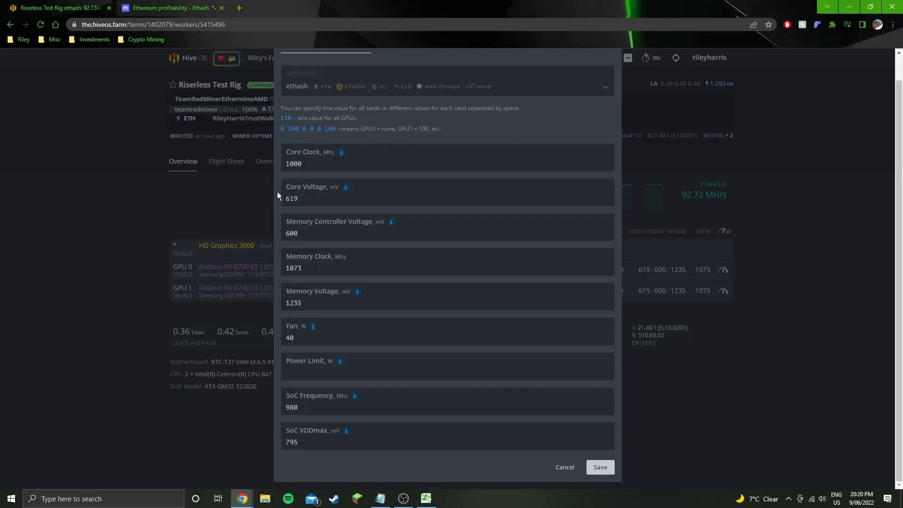
left_click(448, 163)
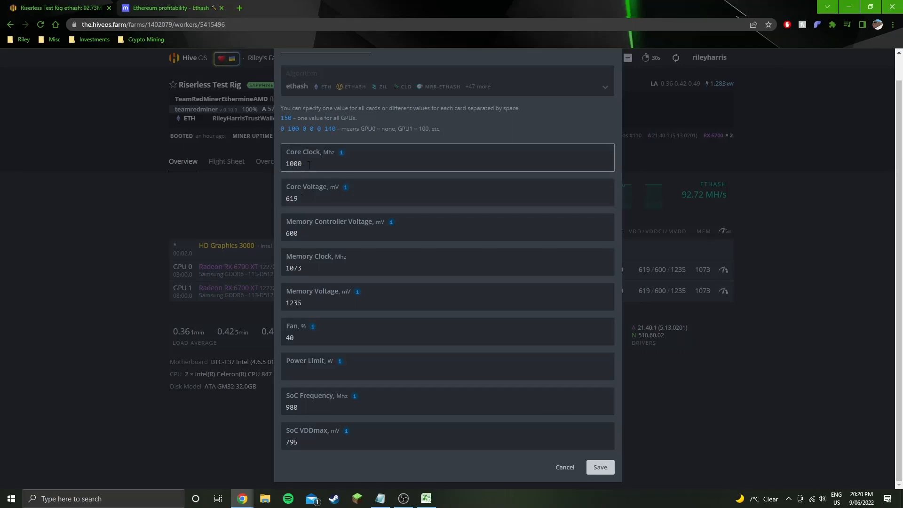
left_click(448, 198)
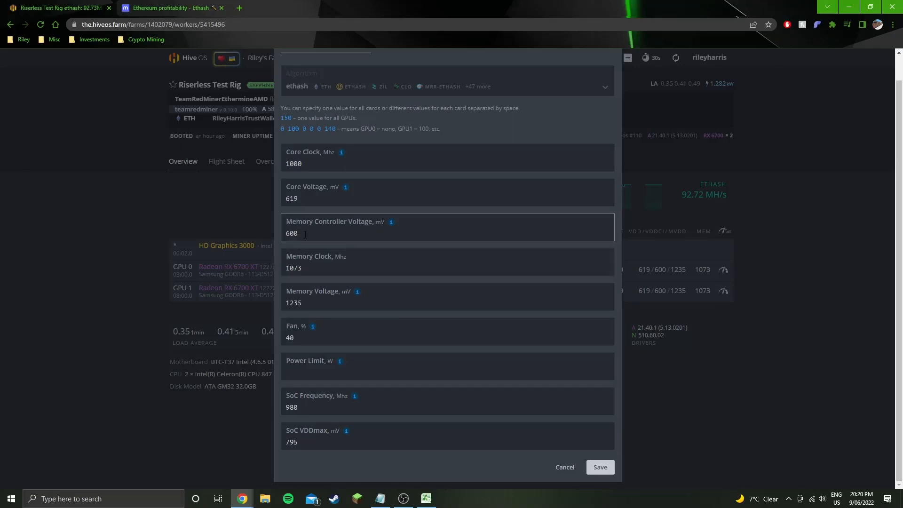
mouse_move(275, 260)
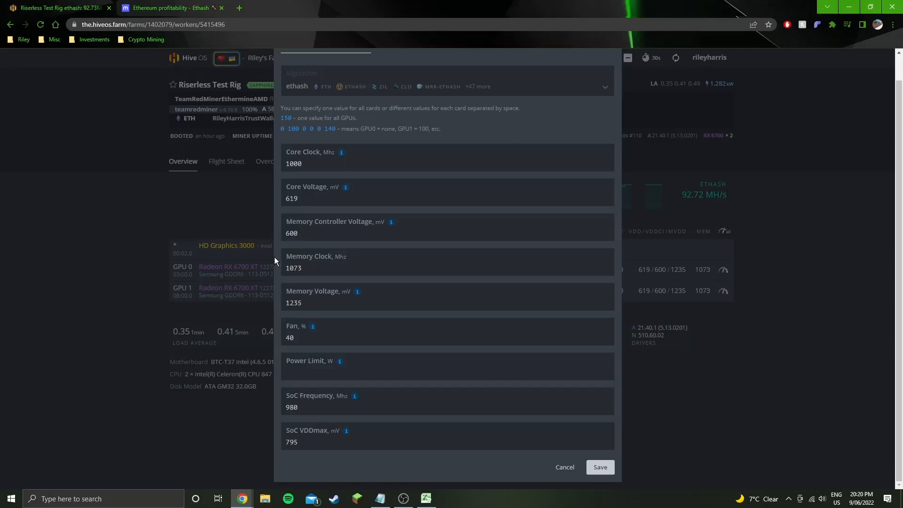
left_click(447, 268)
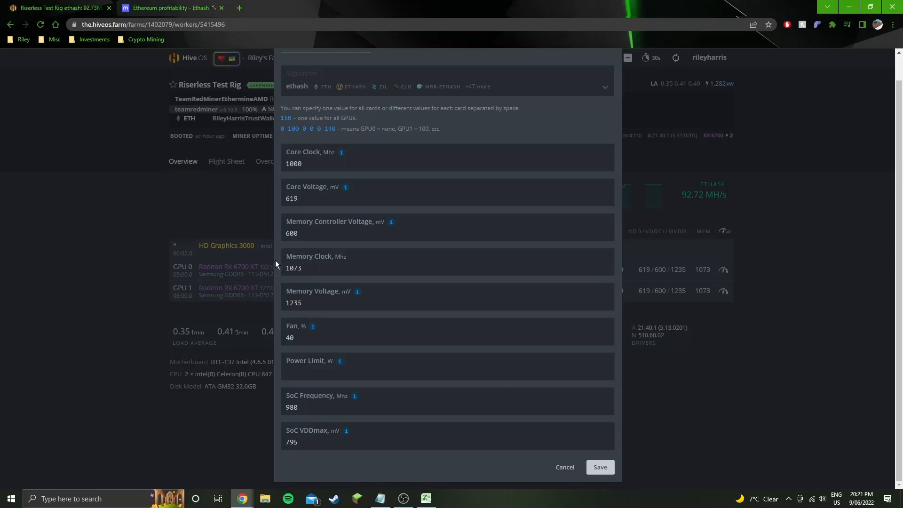
mouse_move(341, 153)
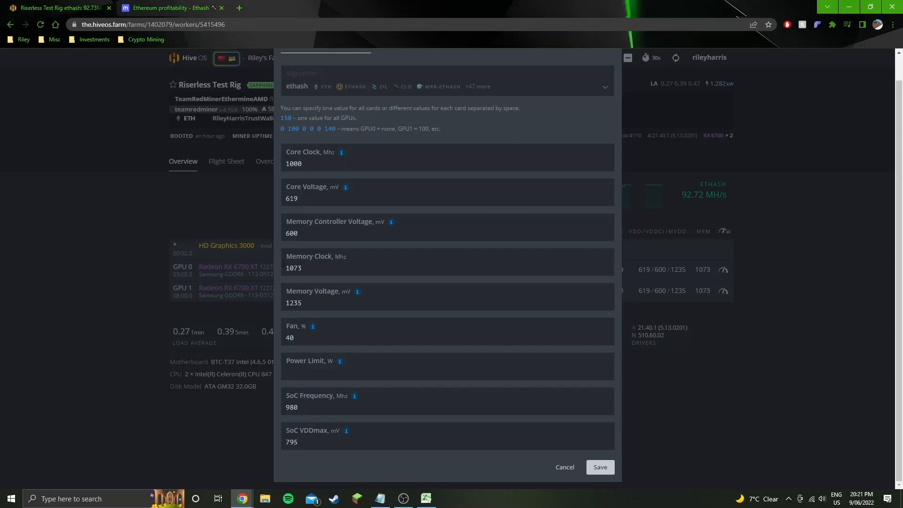
mouse_move(275, 263)
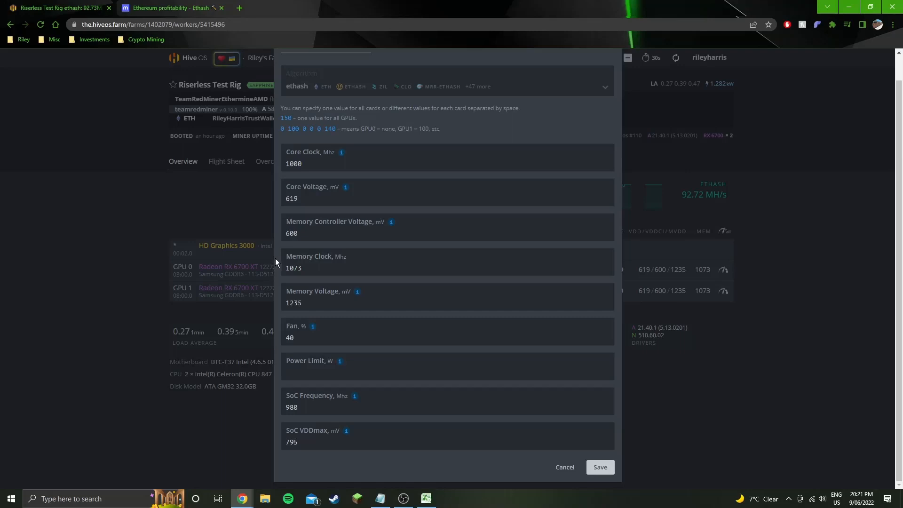
left_click(447, 268)
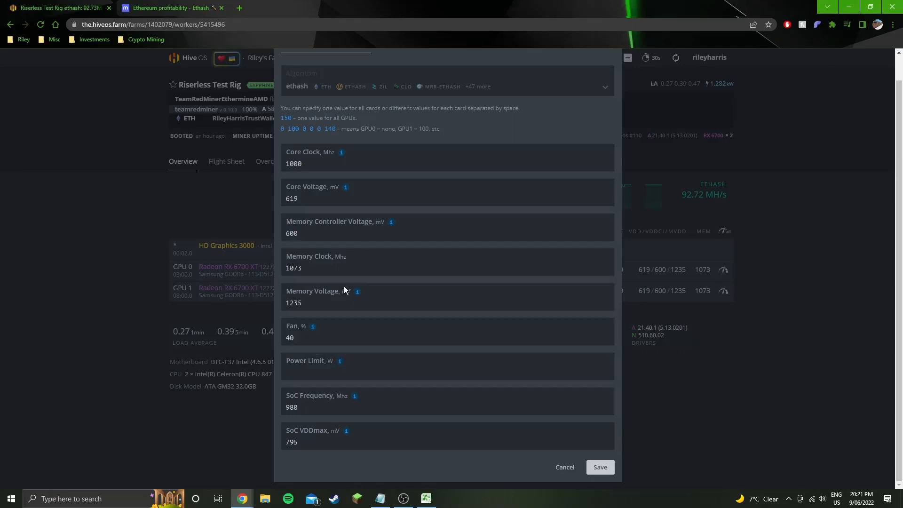
left_click(447, 268)
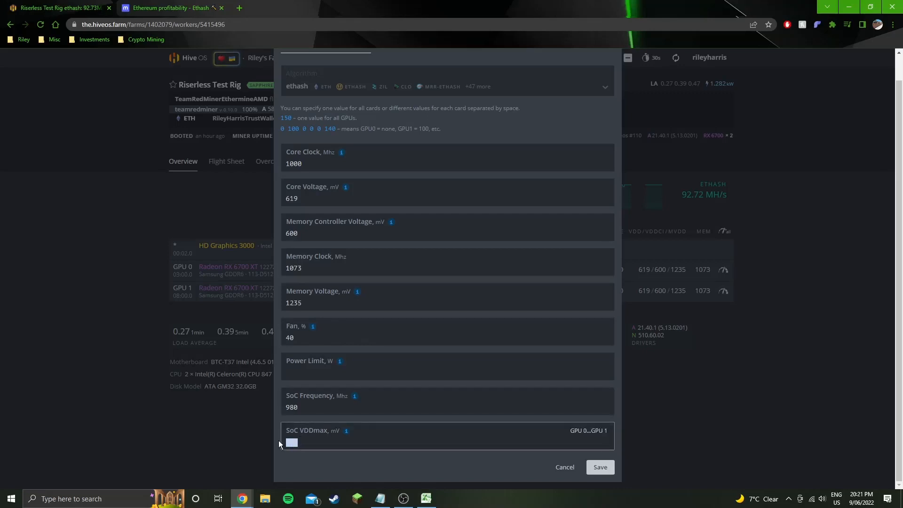
type("795")
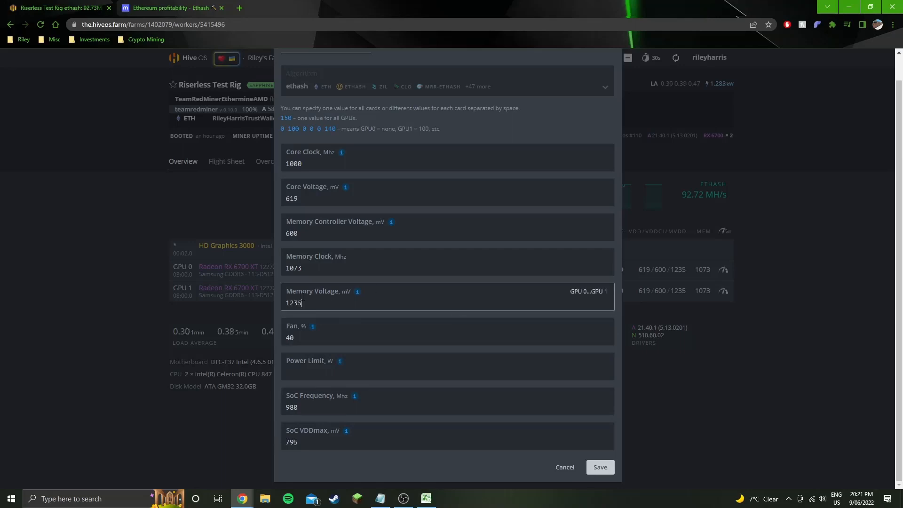
double_click(293, 303)
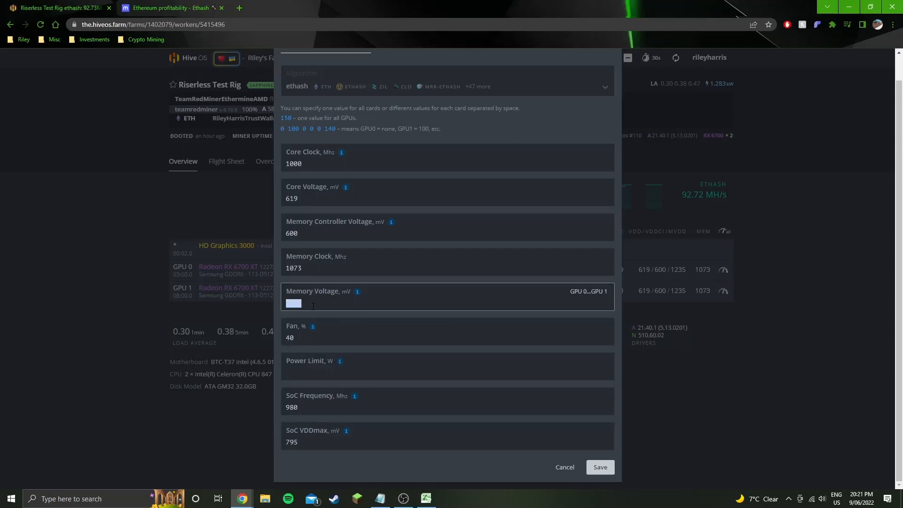
type("1235")
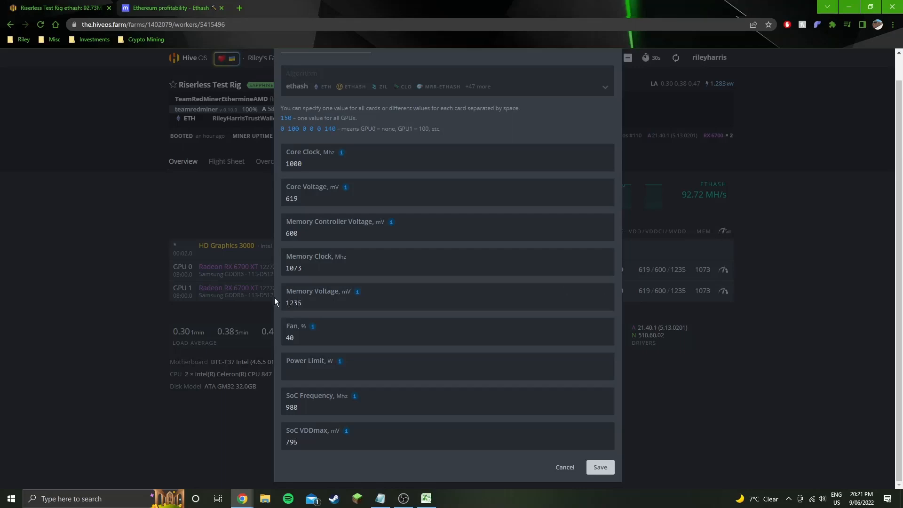
left_click(447, 296)
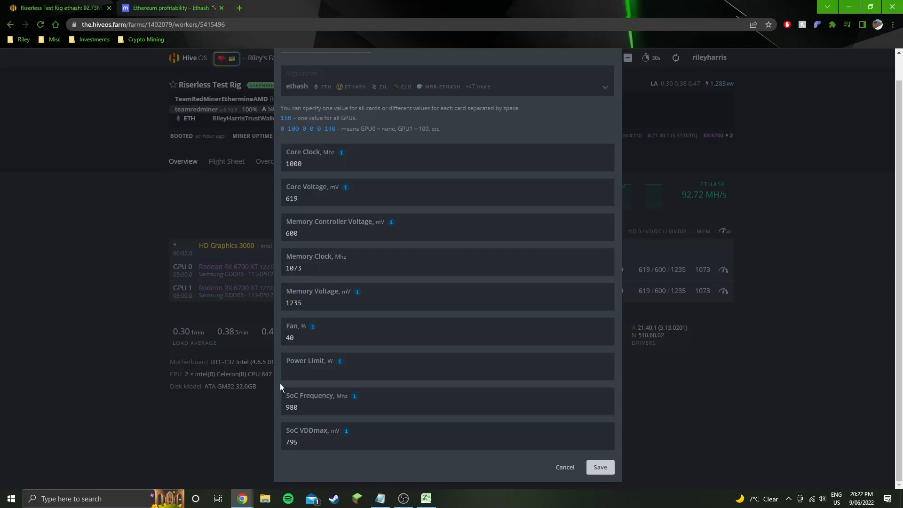
left_click(346, 442)
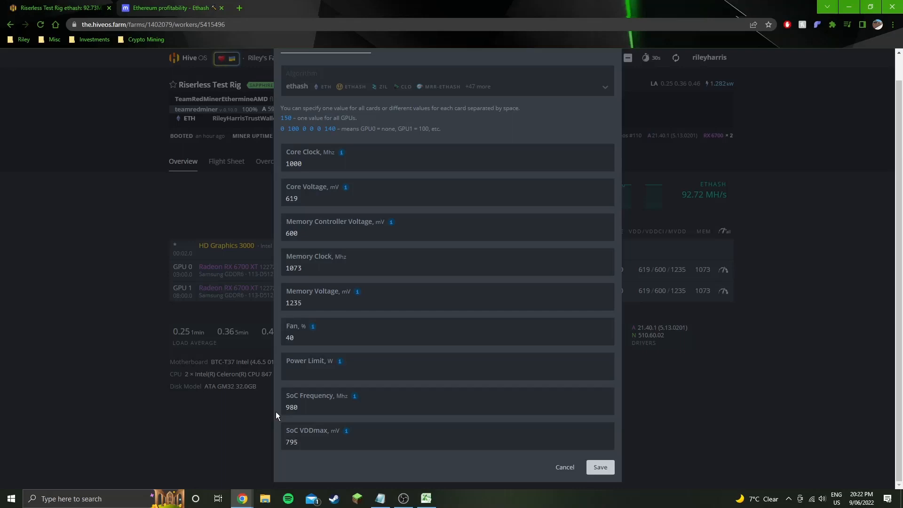
left_click(447, 442)
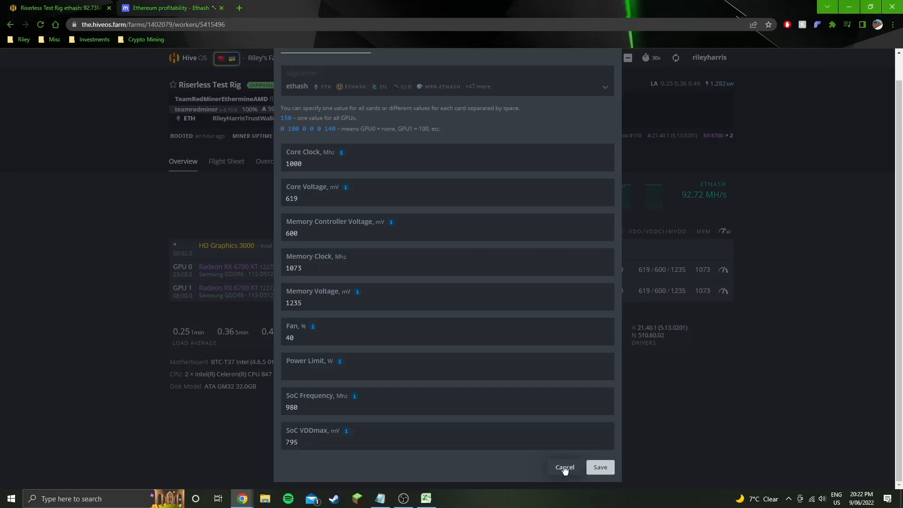
- Cancel the Overclocking dialog unsaved and bring the notepad efficiency calculation on screen
left_click(564, 468)
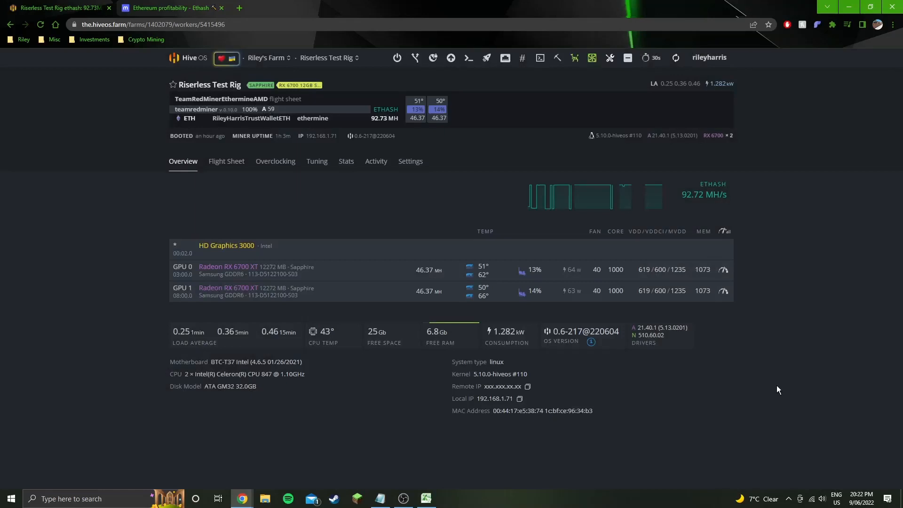
mouse_move(753, 366)
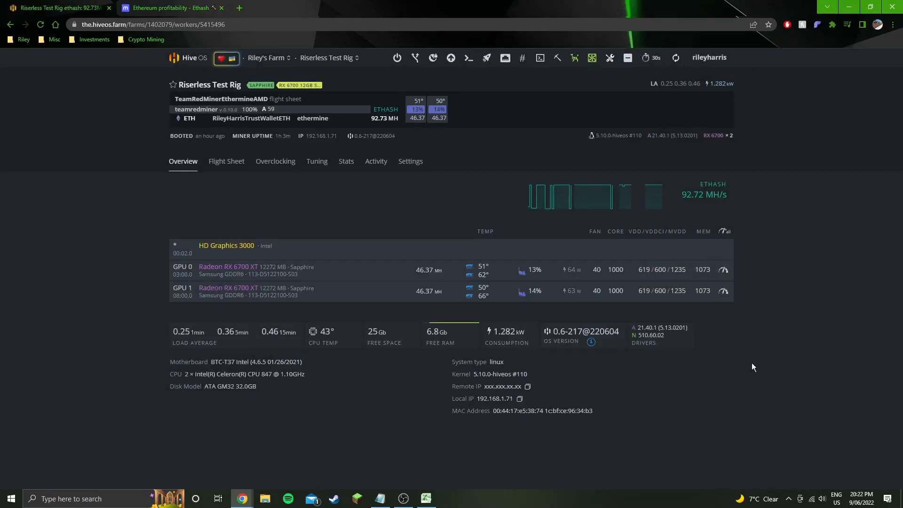
mouse_move(578, 292)
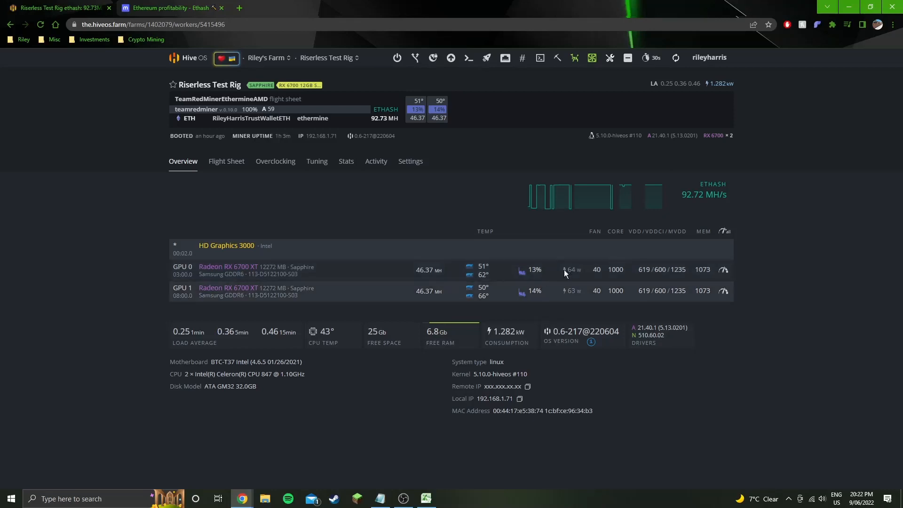
left_click(379, 498)
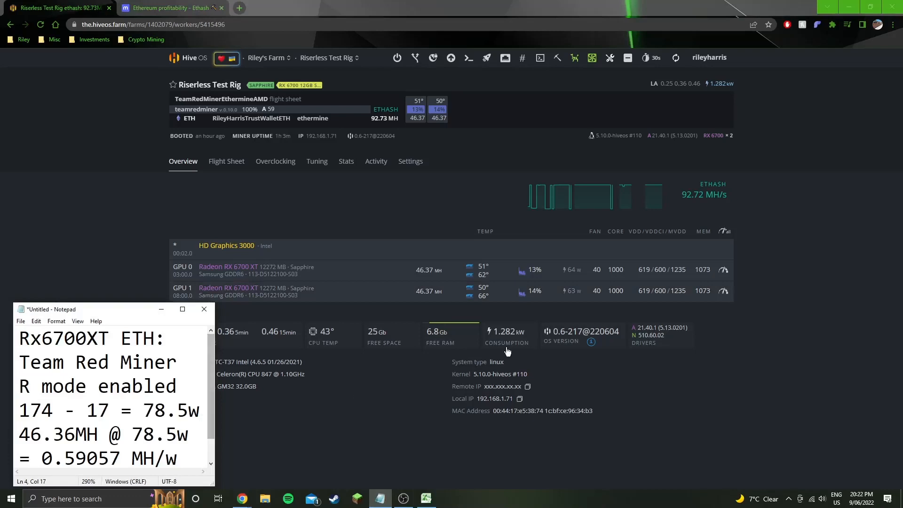
mouse_move(489, 312)
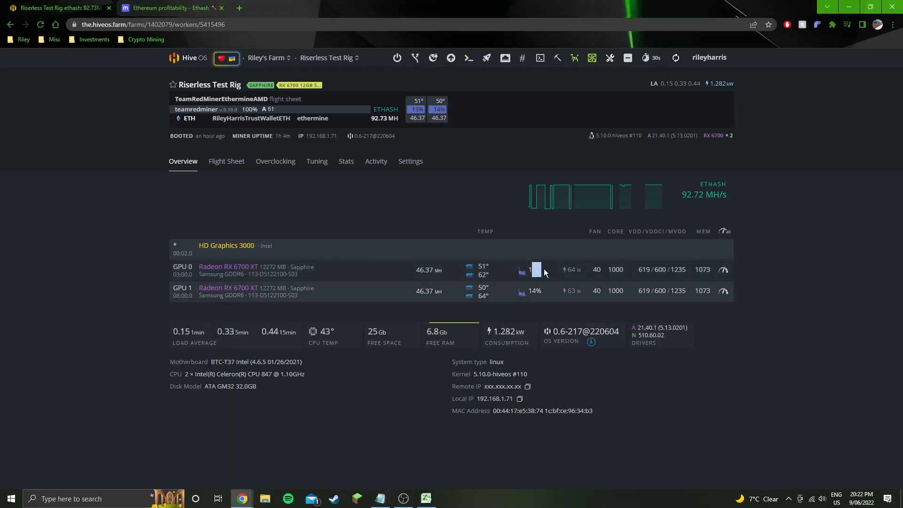
mouse_move(591, 58)
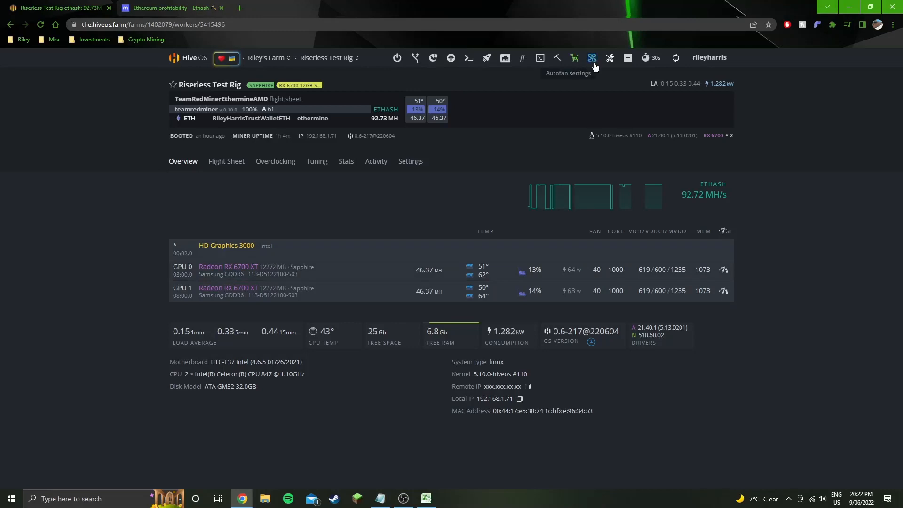
left_click(592, 57)
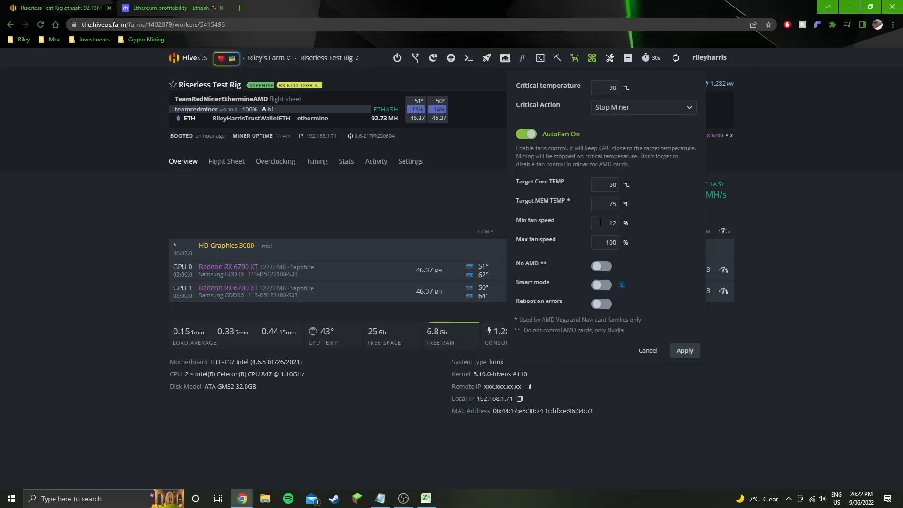
mouse_move(622, 237)
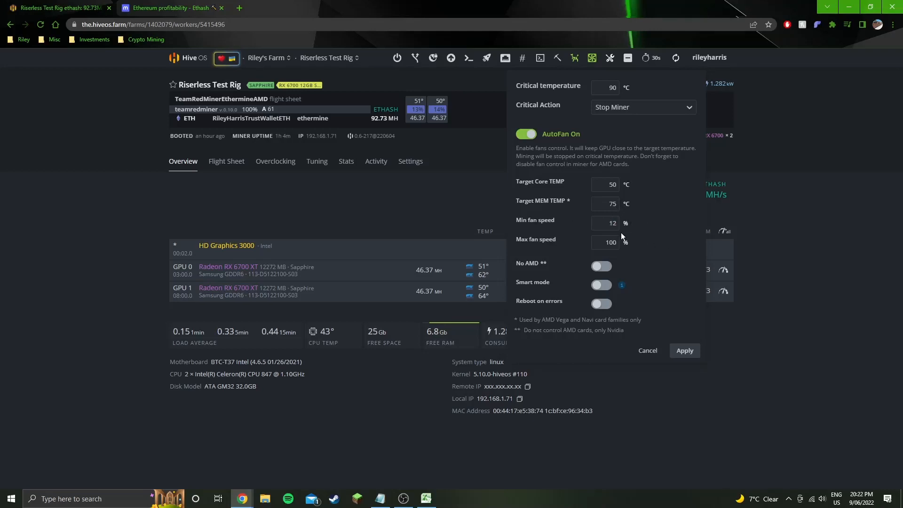
mouse_move(602, 253)
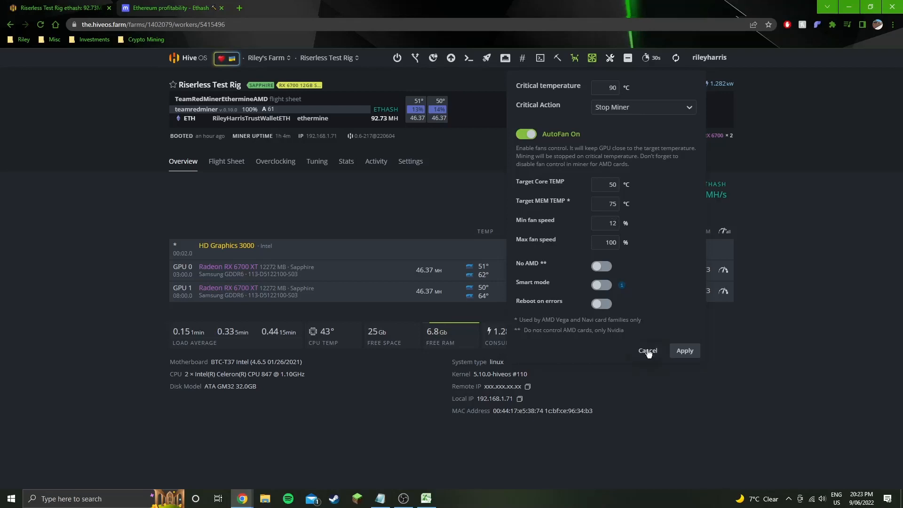
mouse_move(615, 238)
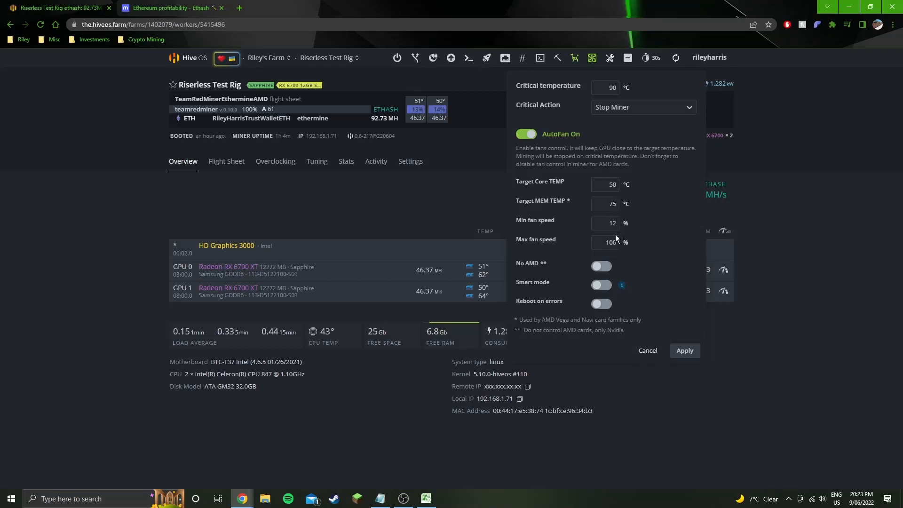
mouse_move(647, 350)
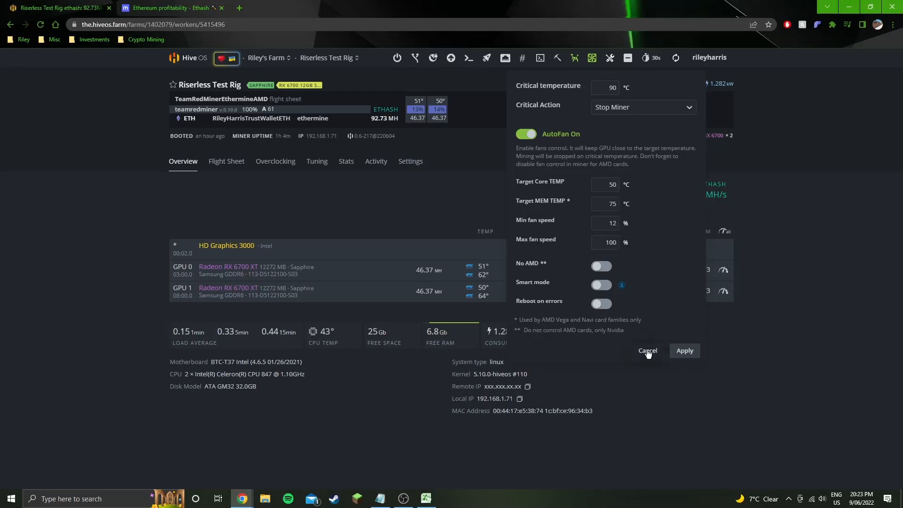
left_click(646, 351)
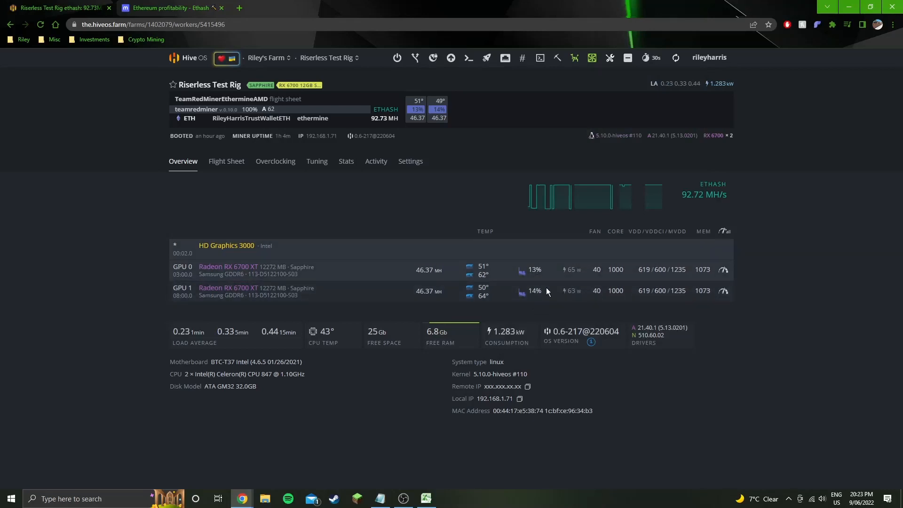
mouse_move(467, 225)
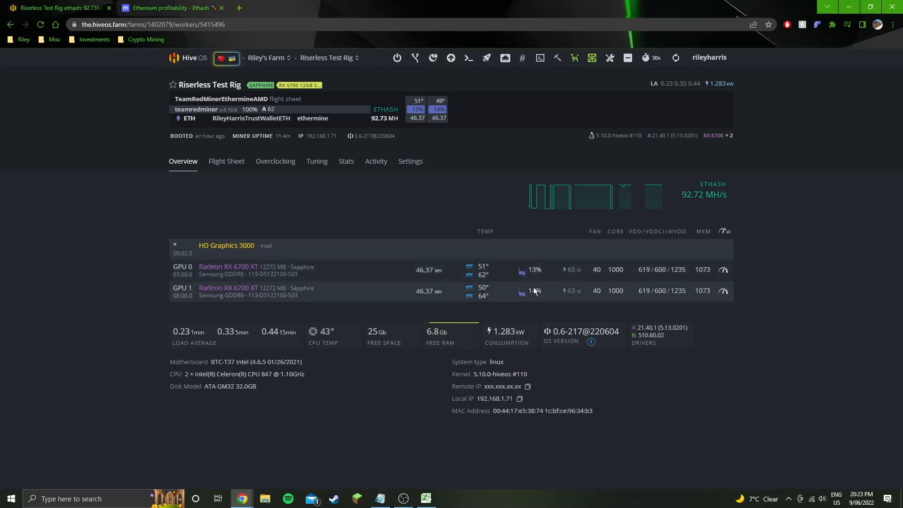
mouse_move(478, 312)
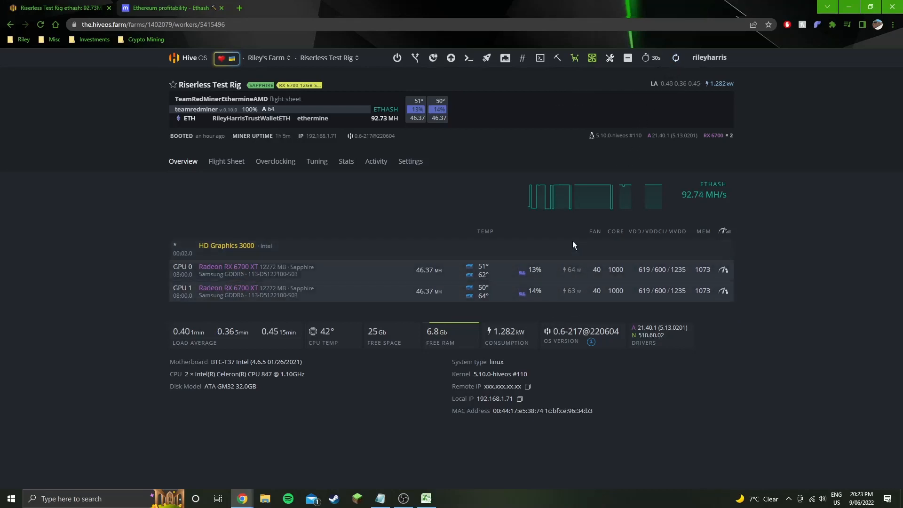
mouse_move(376, 311)
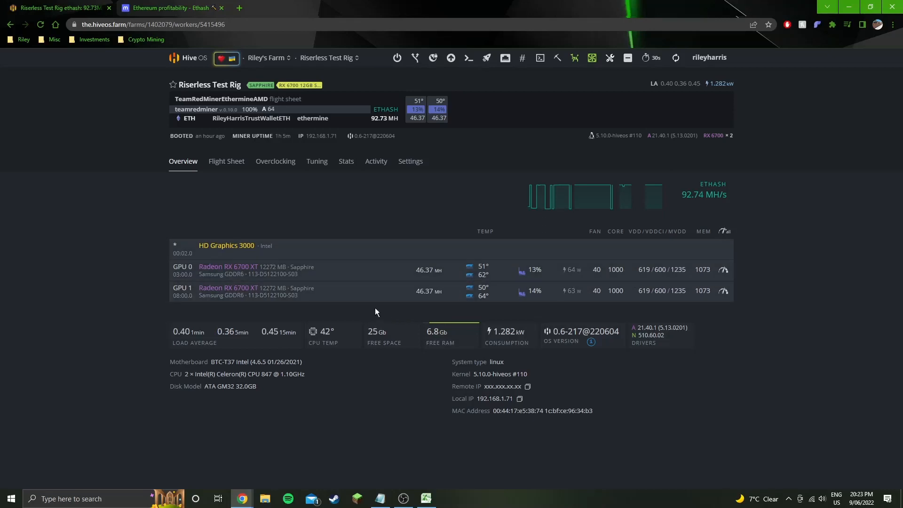
mouse_move(411, 323)
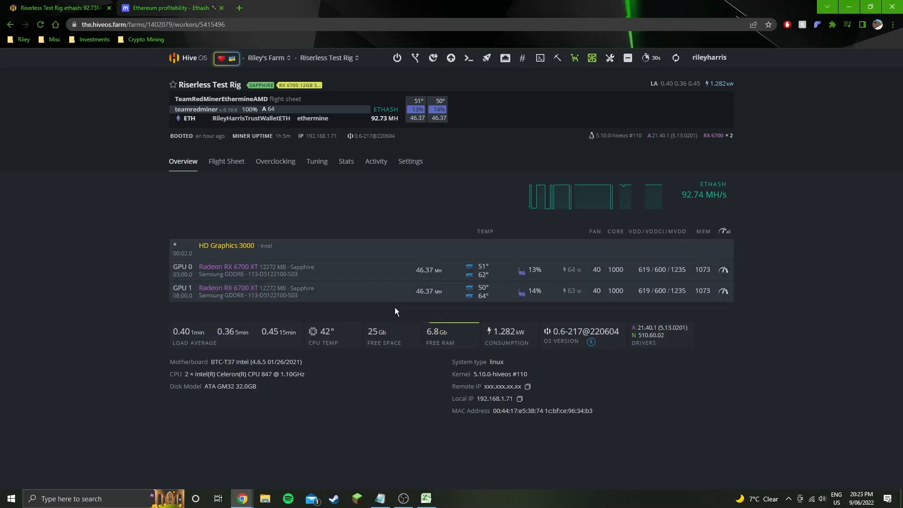
mouse_move(399, 308)
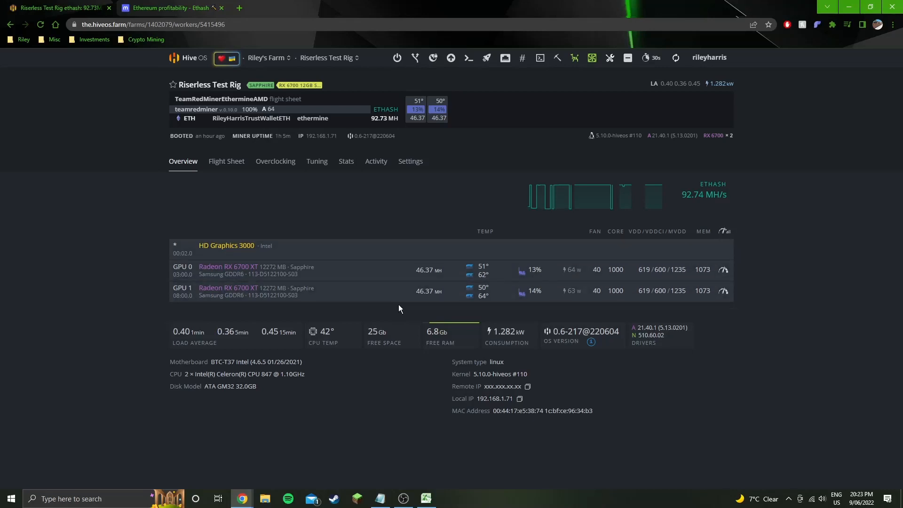
mouse_move(392, 225)
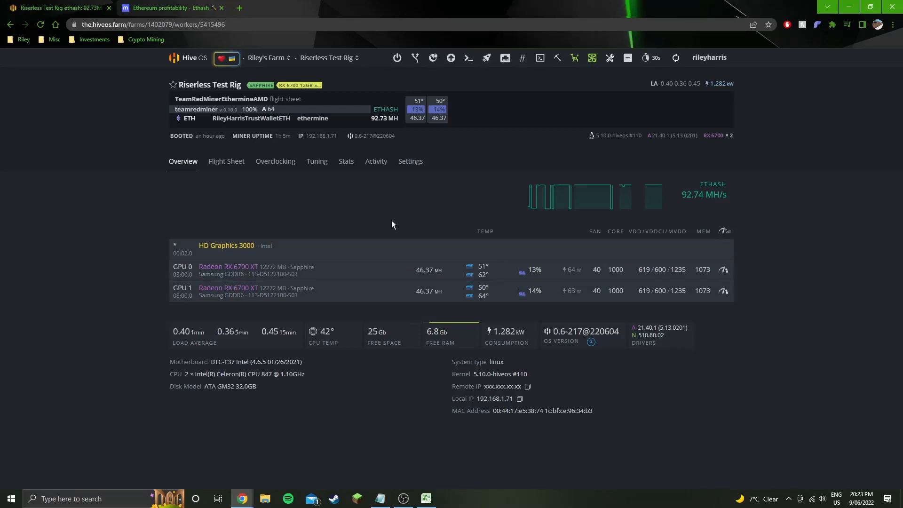
mouse_move(389, 228)
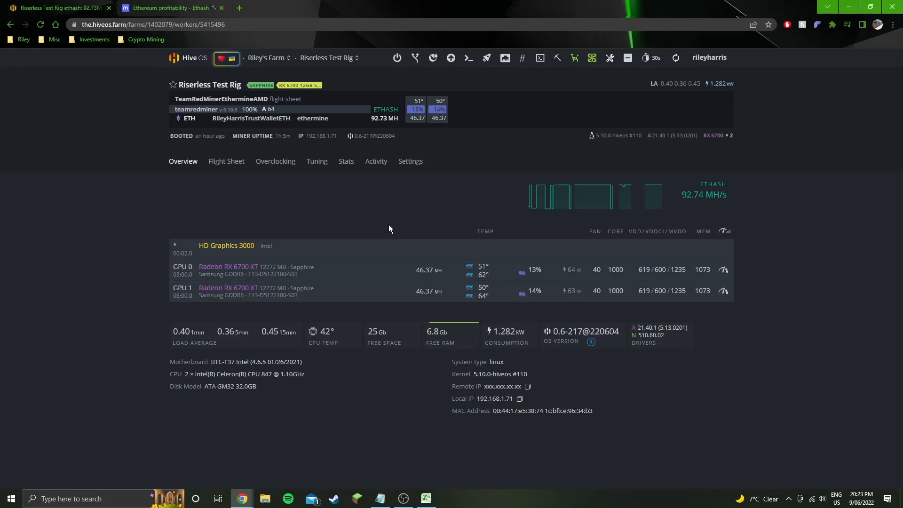
mouse_move(383, 227)
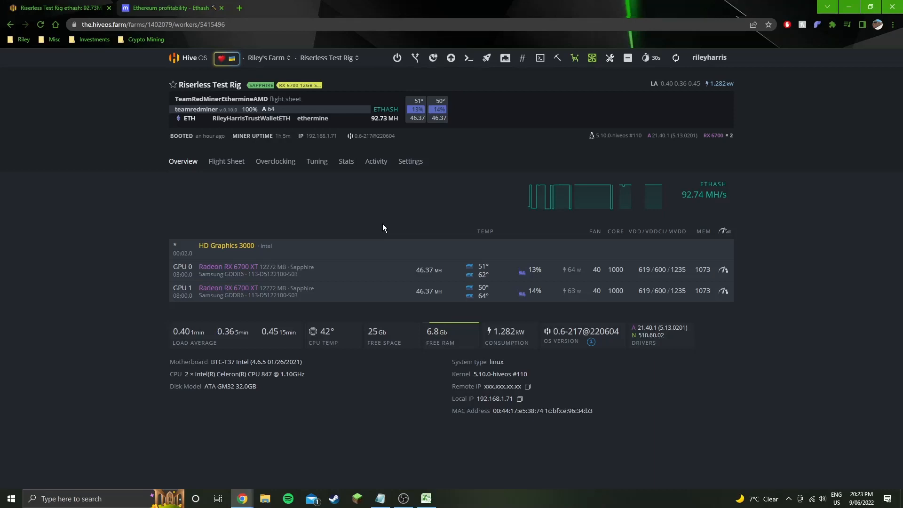
mouse_move(366, 213)
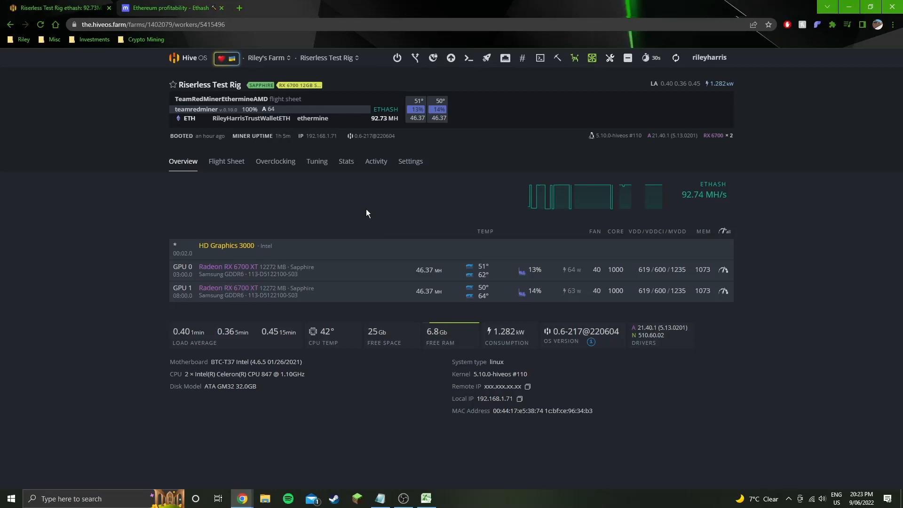
mouse_move(273, 138)
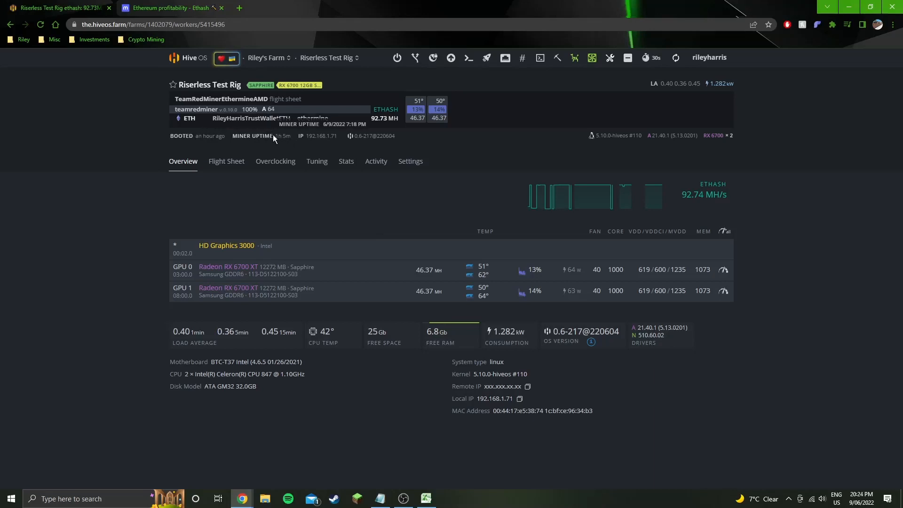
mouse_move(758, 254)
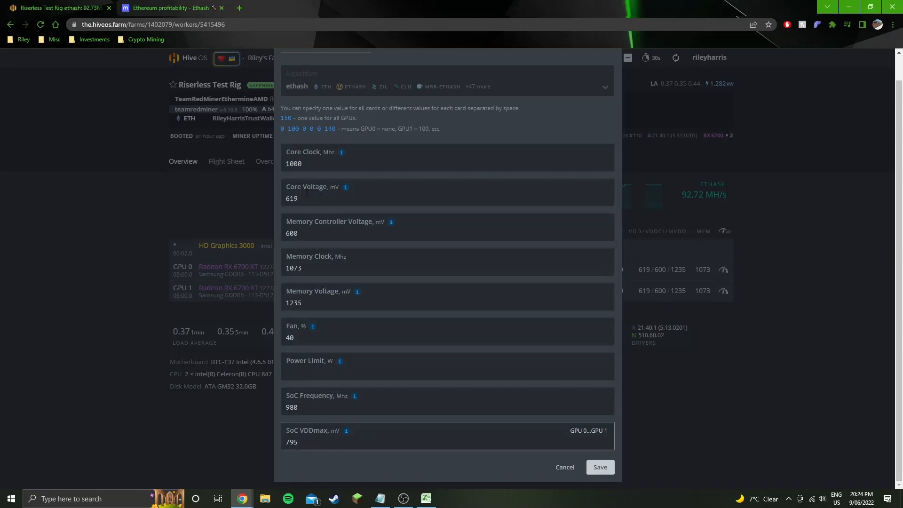
- Check the SoC VDDmax value, then cancel the Overclocking dialog unchanged
left_click(321, 232)
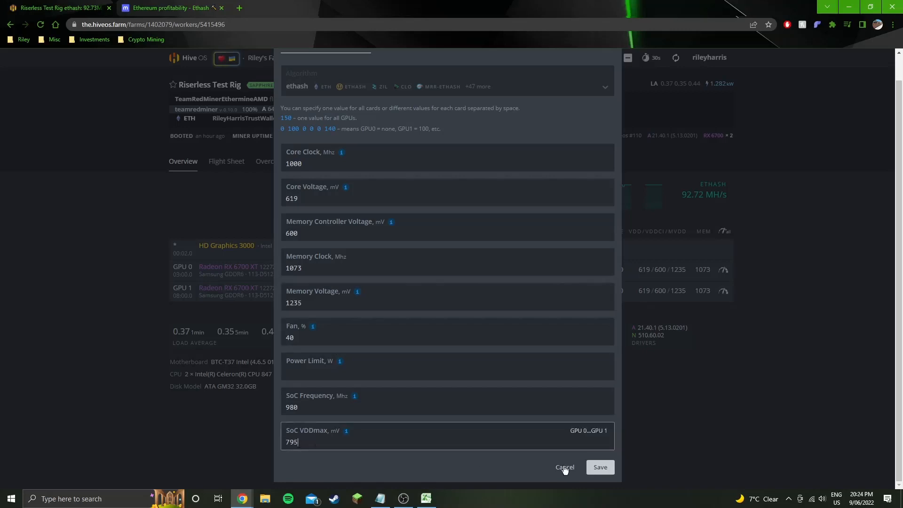
left_click(563, 467)
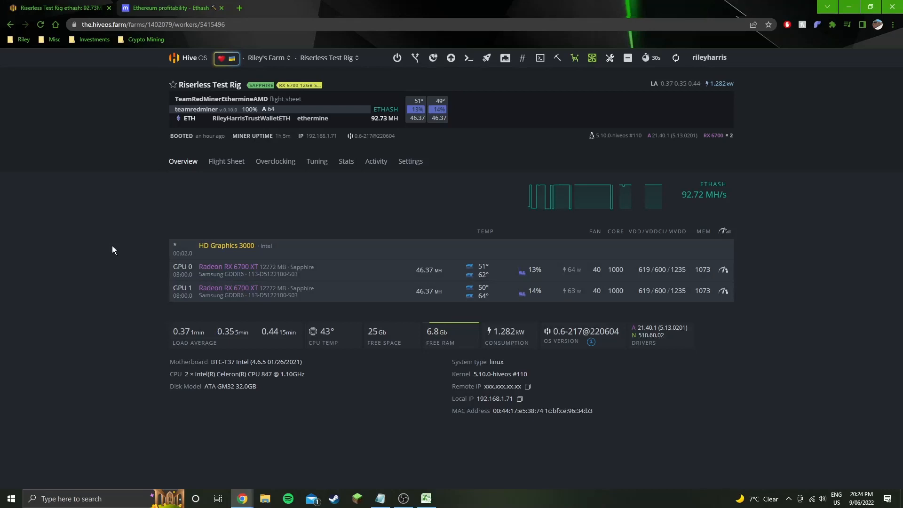
mouse_move(666, 327)
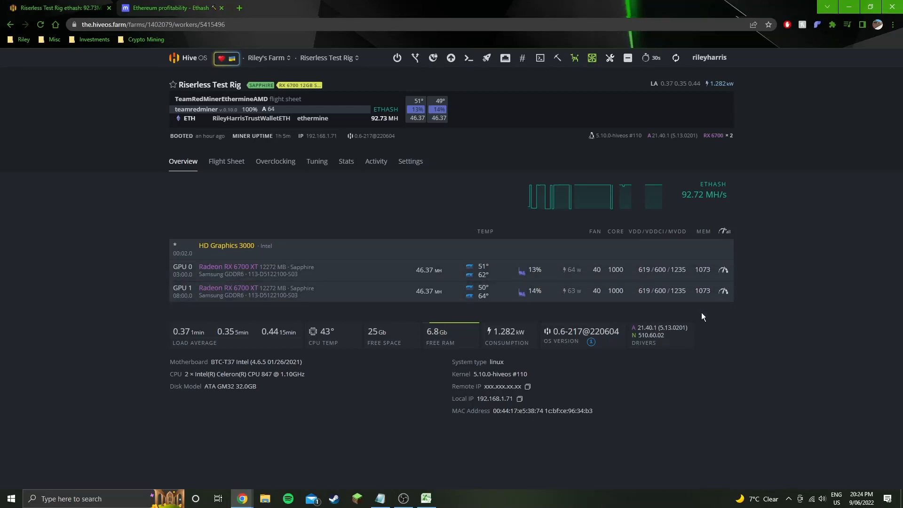
mouse_move(723, 322)
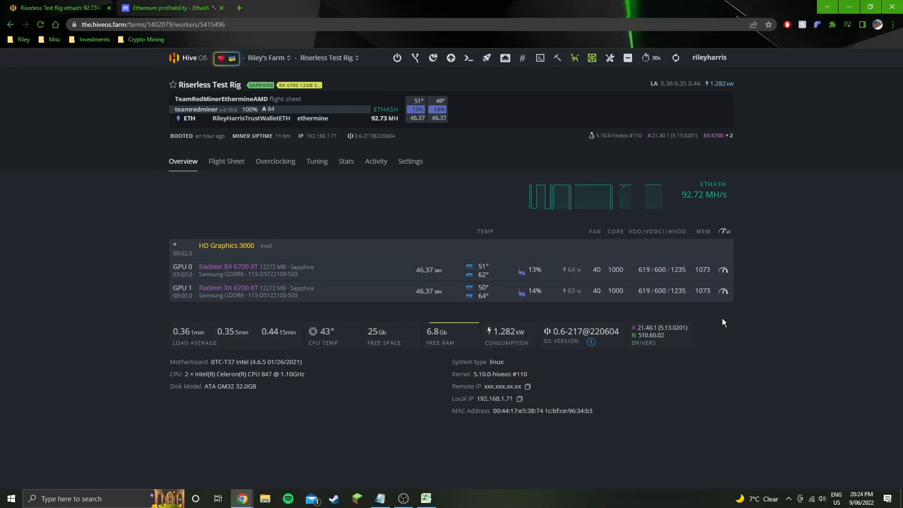
mouse_move(431, 283)
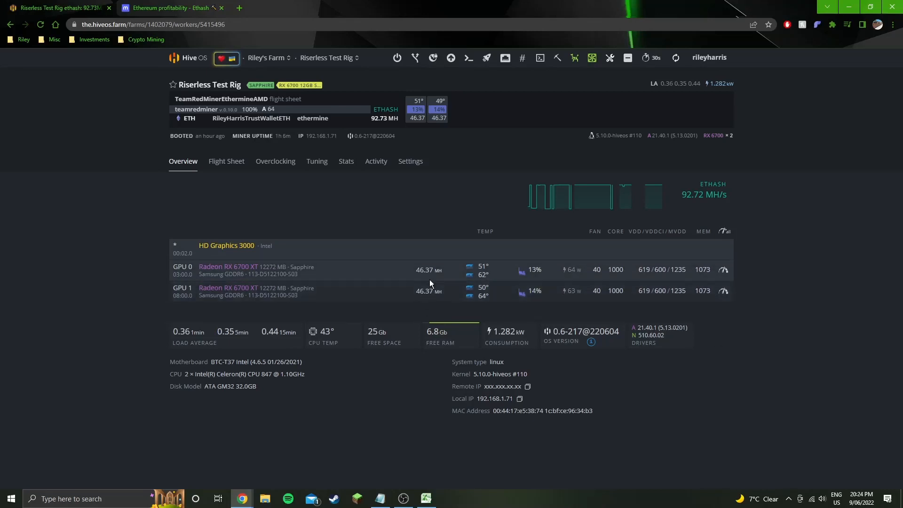
mouse_move(621, 311)
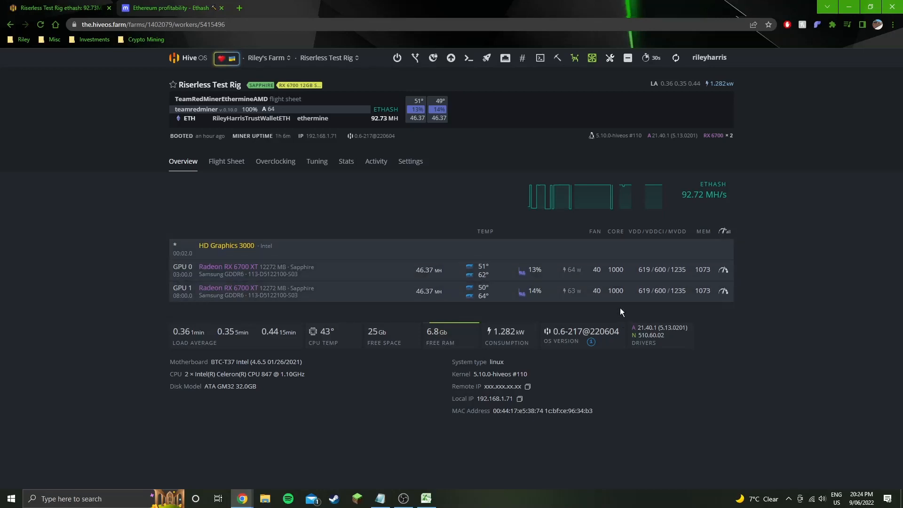
mouse_move(472, 465)
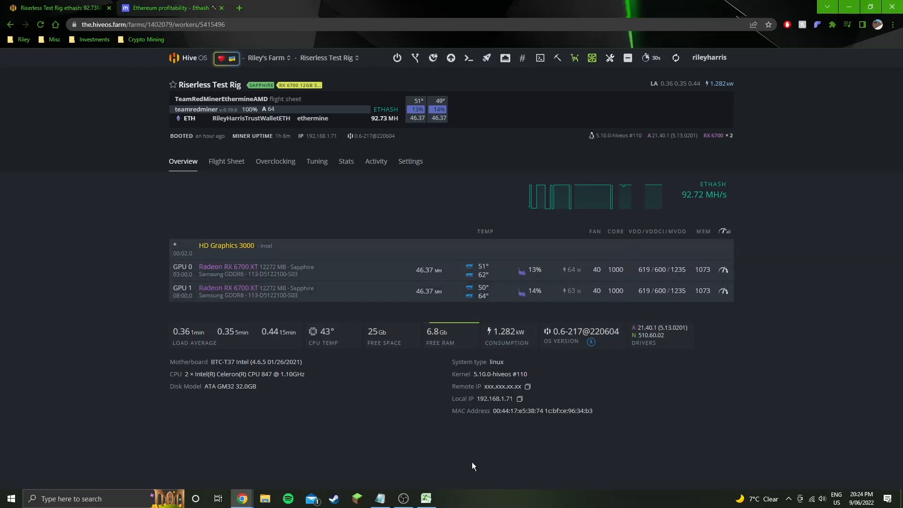
mouse_move(401, 443)
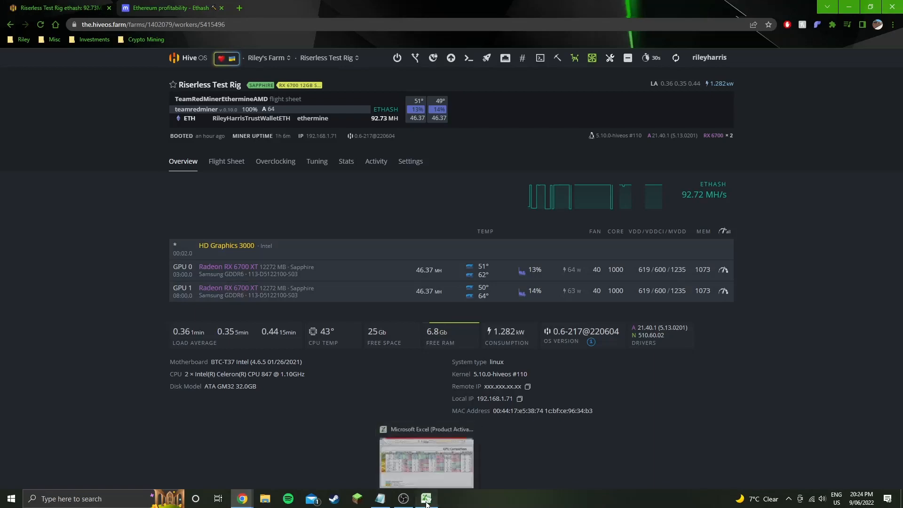
- Inspect the 6700 XT, 6600 and 5700 XT efficiency cells, confirming hashrate/watts gives 0.5906
left_click(425, 499)
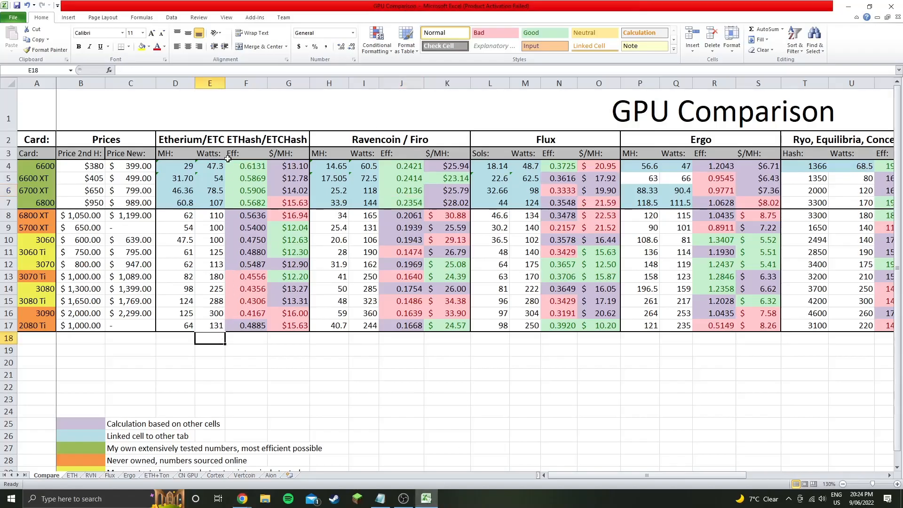
mouse_move(279, 190)
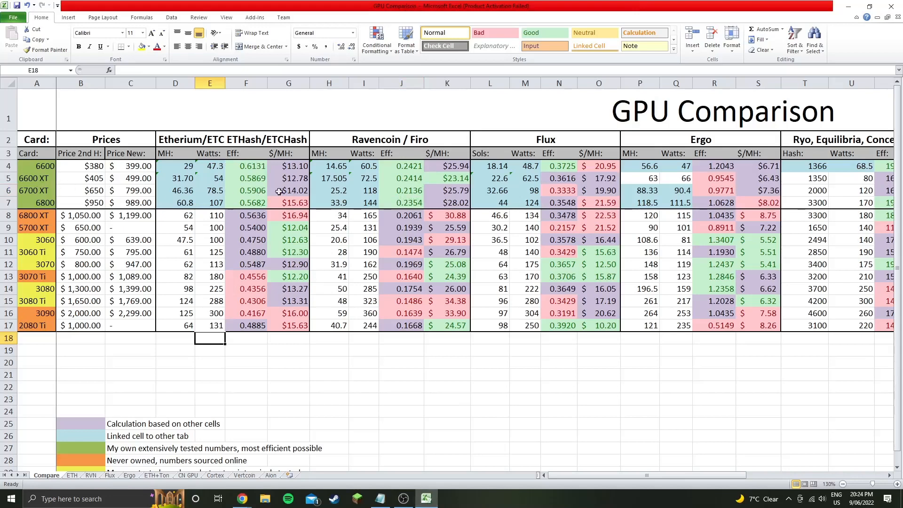
left_click(245, 191)
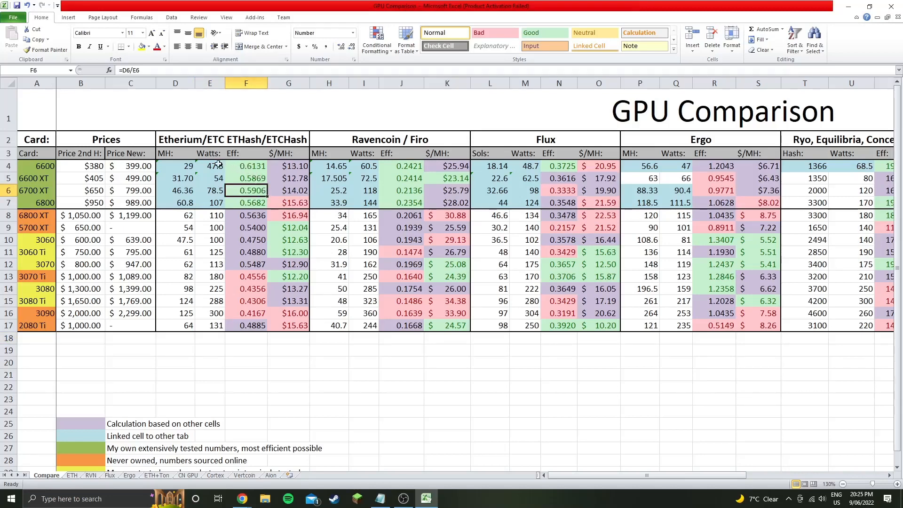
left_click(246, 165)
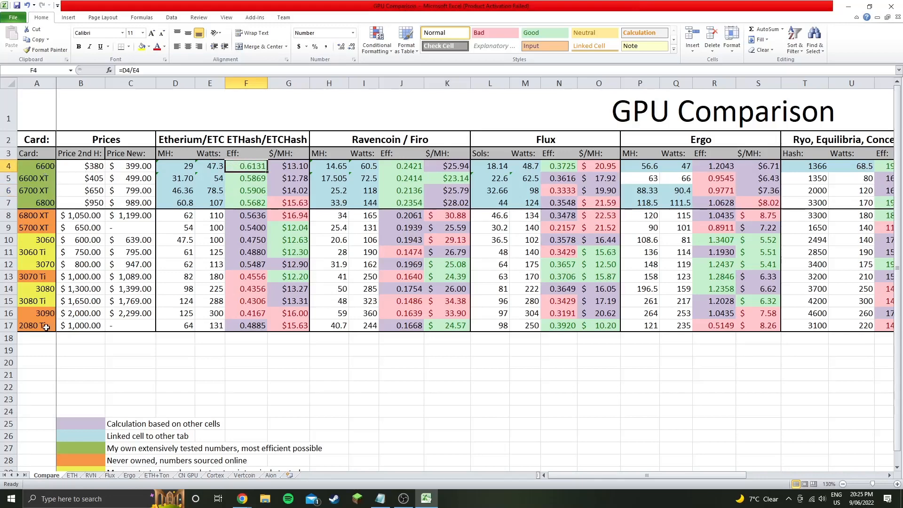
left_click(210, 226)
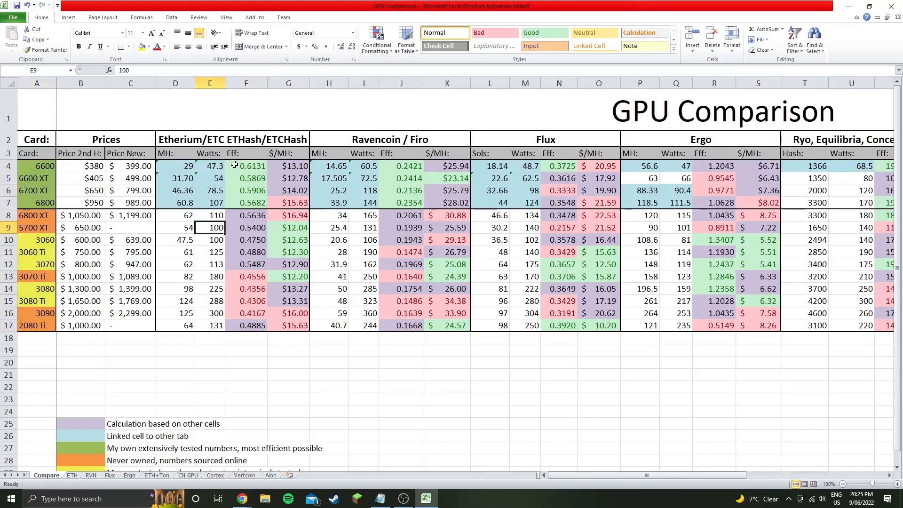
mouse_move(230, 167)
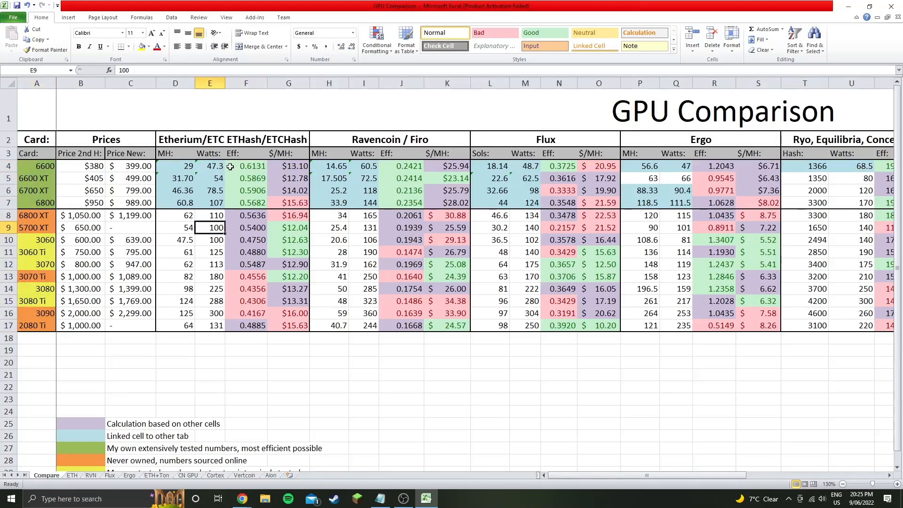
left_click(245, 166)
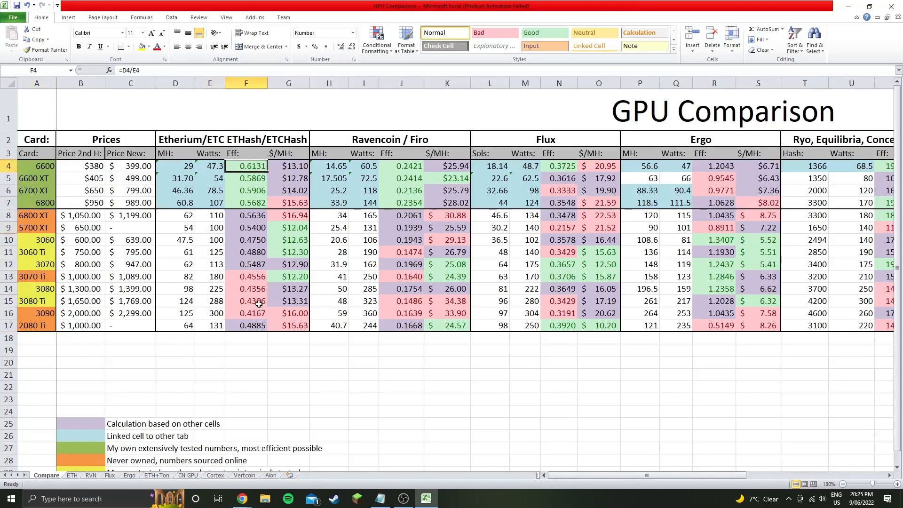
- Switch to the ETH sheet where the 6700XT Sapphire efficiency reads 0.590573
left_click(72, 475)
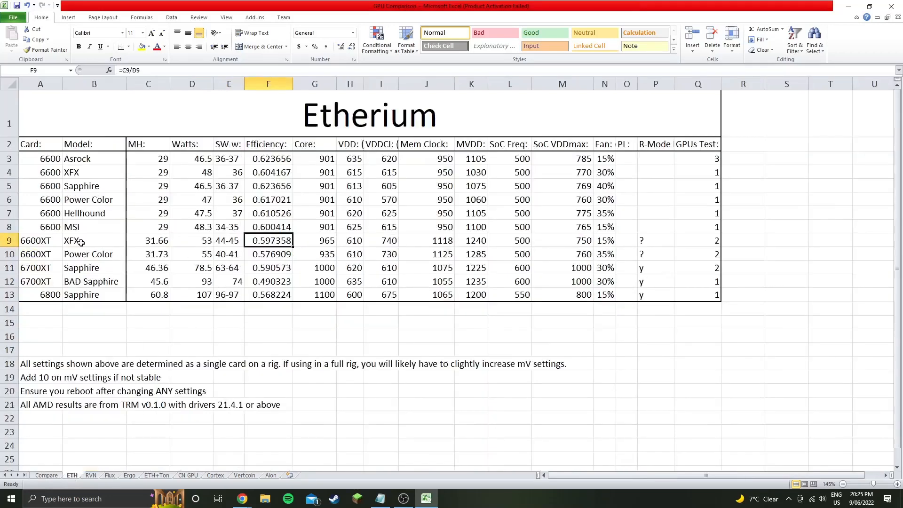
mouse_move(210, 241)
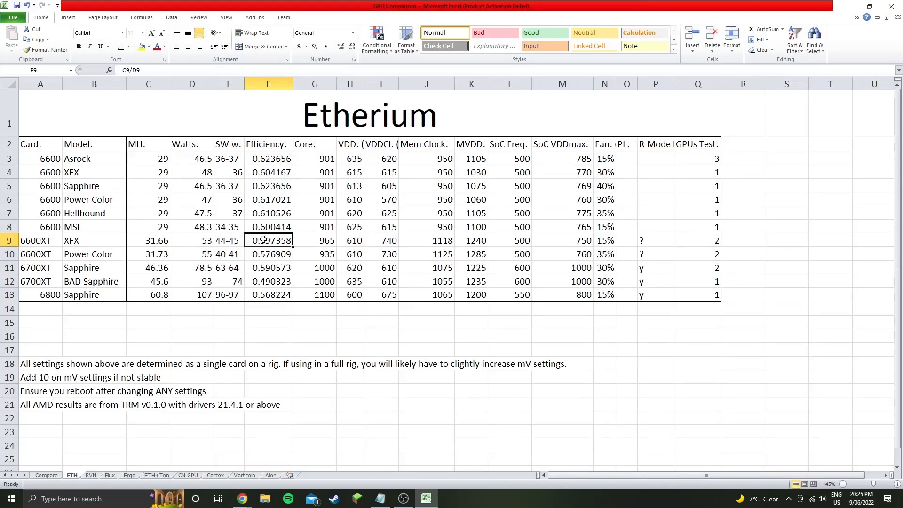
mouse_move(298, 325)
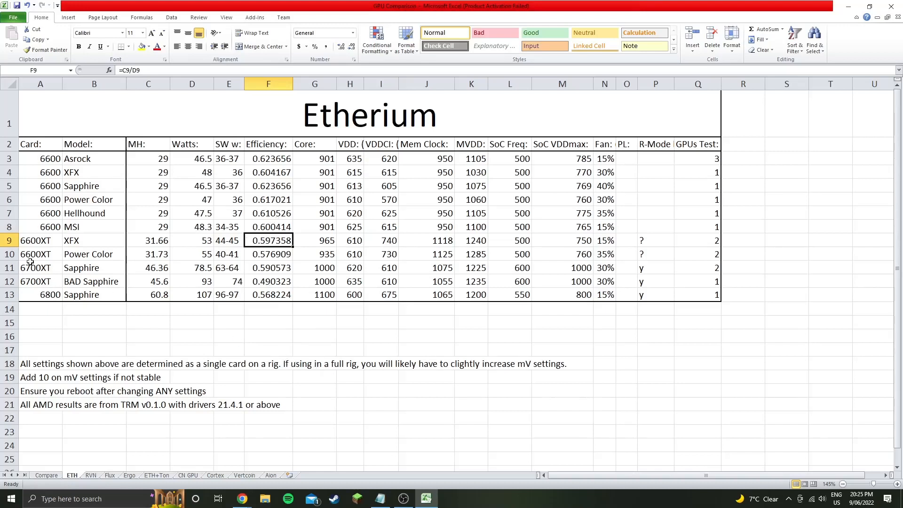
mouse_move(80, 266)
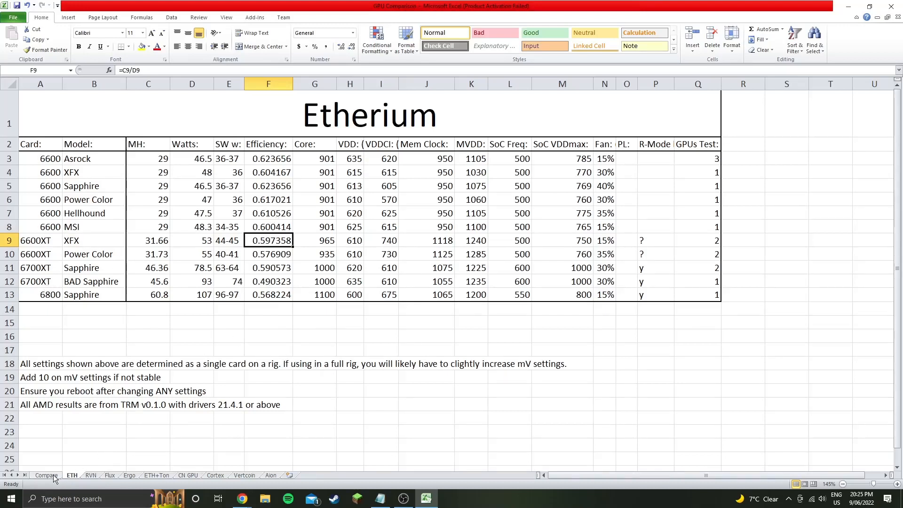
- Return to the Compare sheet and inspect an Etherium efficiency cell
left_click(45, 475)
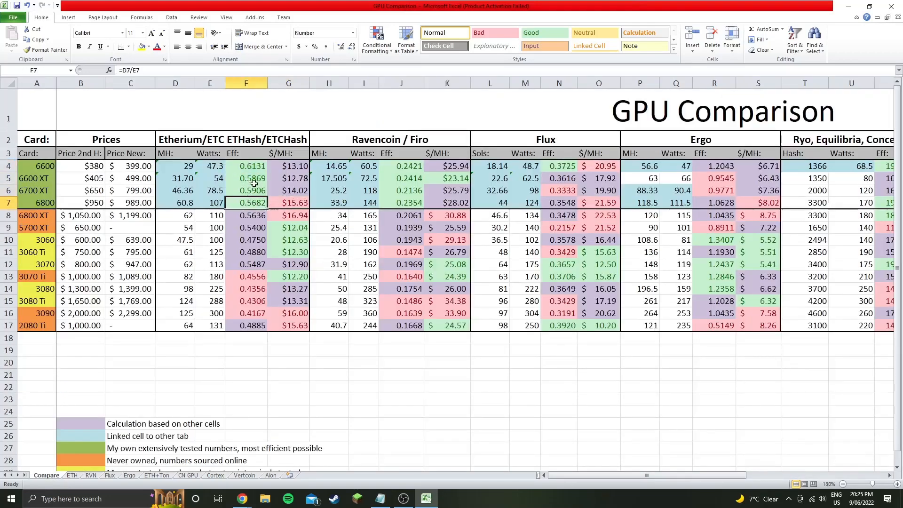
left_click(245, 177)
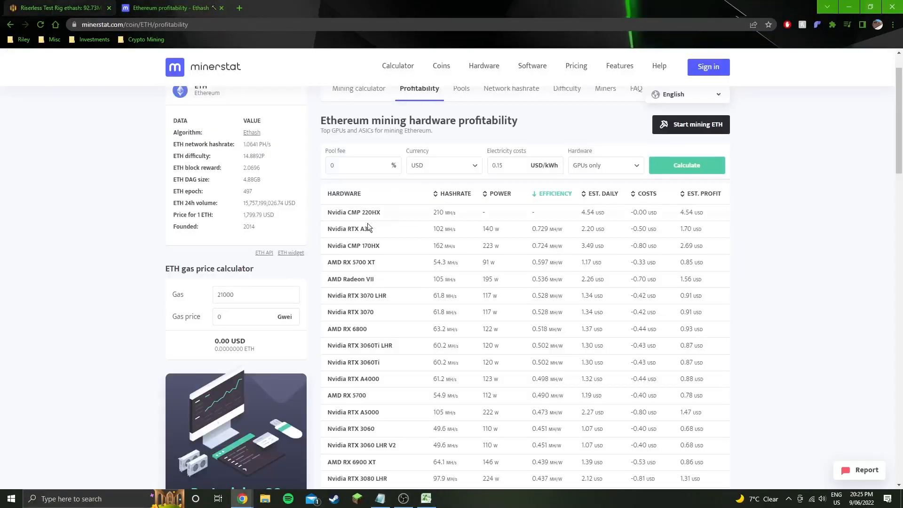
mouse_move(556, 231)
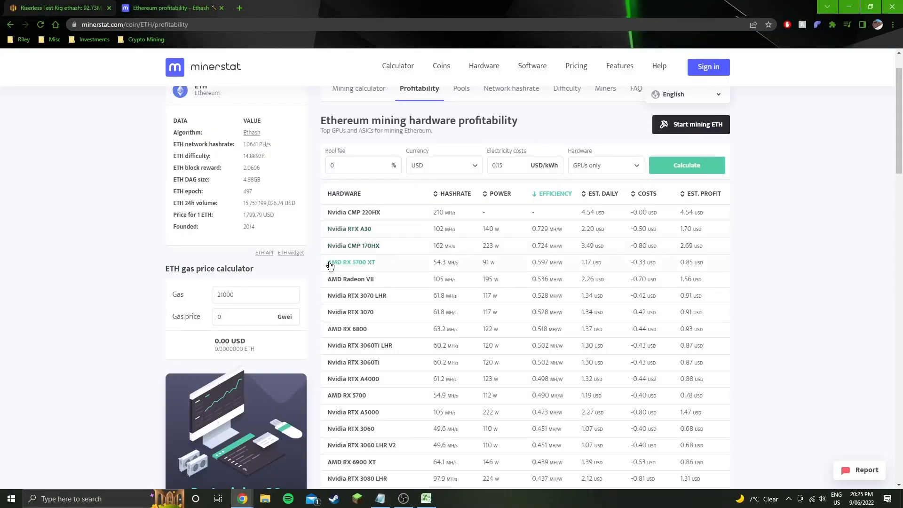
mouse_move(524, 211)
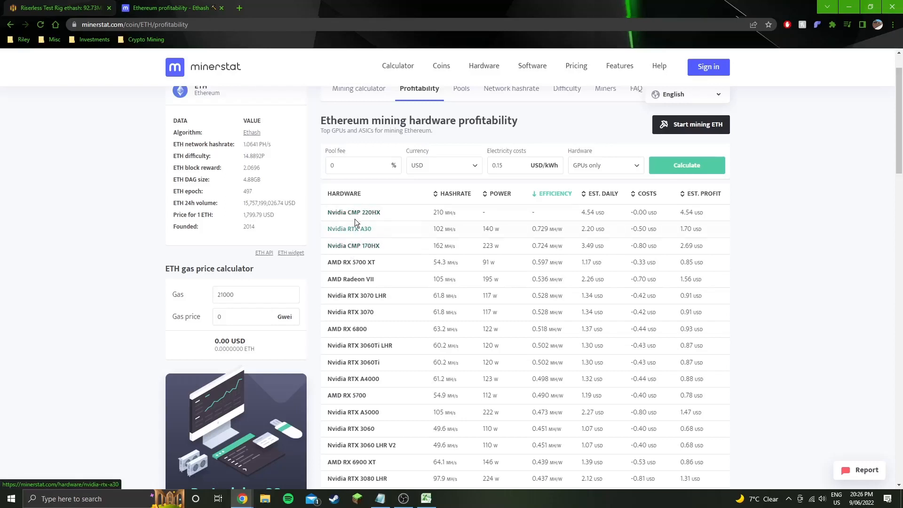
mouse_move(316, 247)
type("6600")
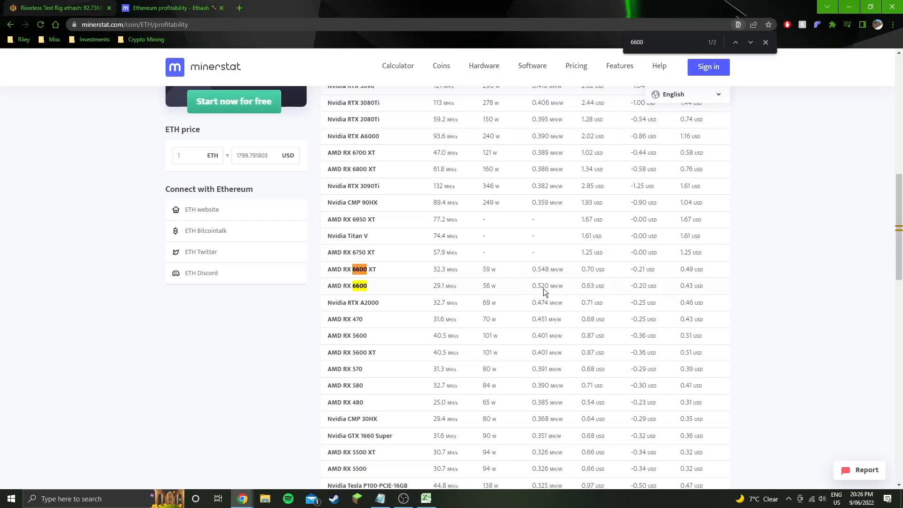
- Pick out the RX 6600 efficiency figure in Minerstat's ranking
double_click(540, 286)
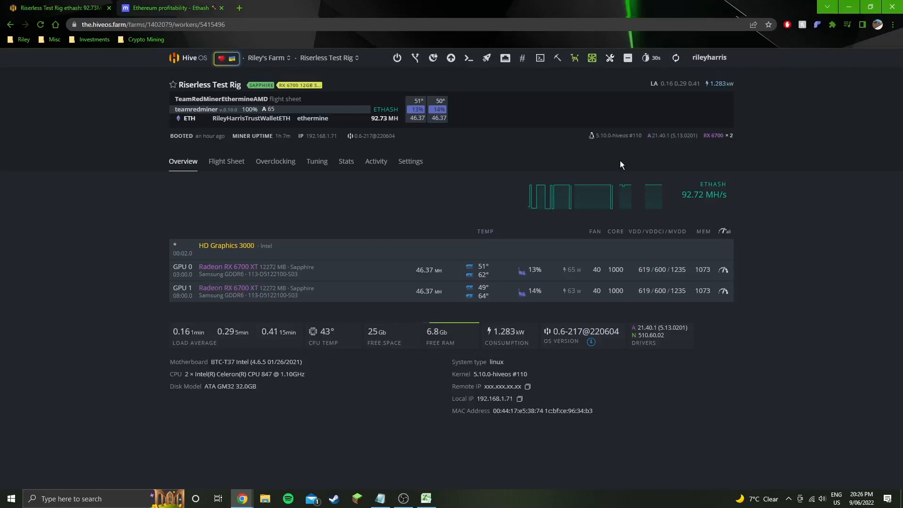
mouse_move(808, 206)
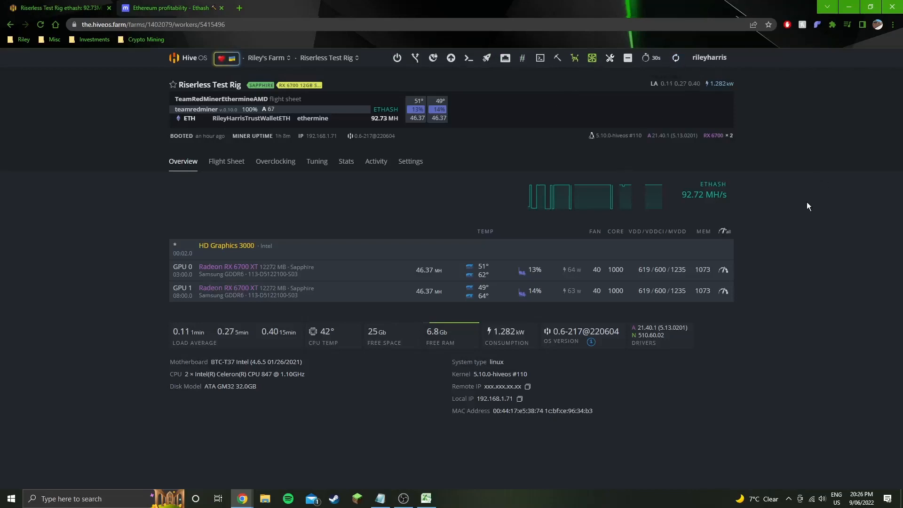
mouse_move(815, 248)
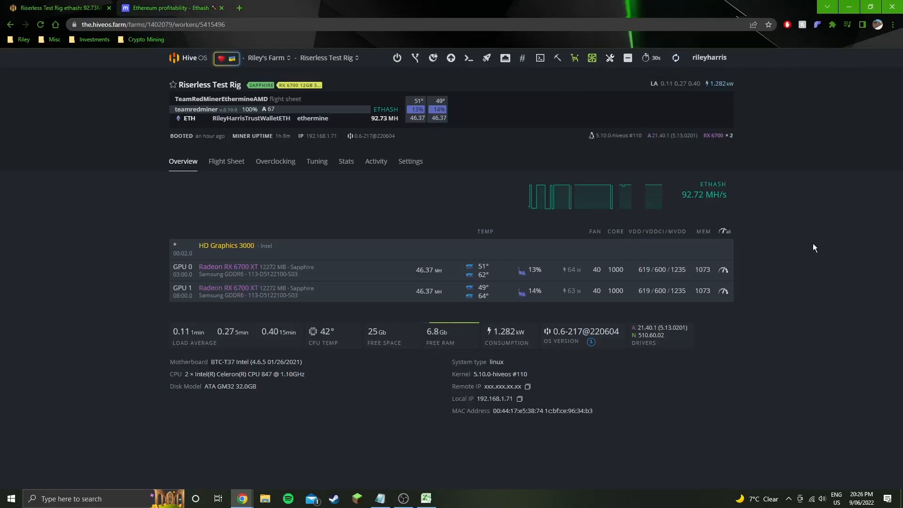